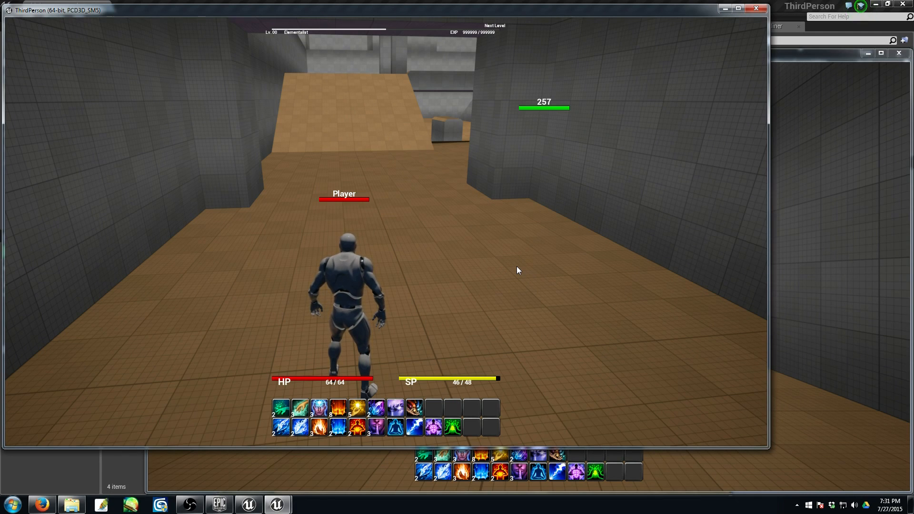
{"action": "mouse_move", "coordinate": [414, 410]}
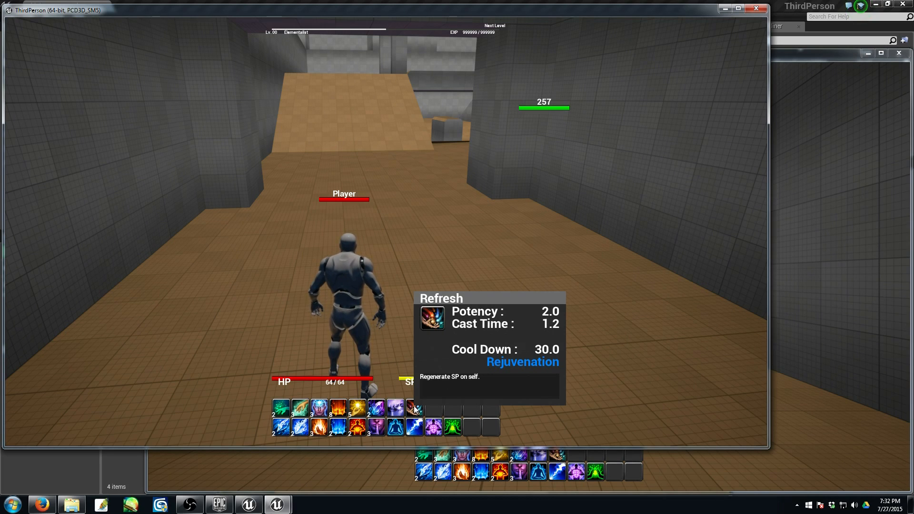
{"action": "mouse_move", "coordinate": [391, 408]}
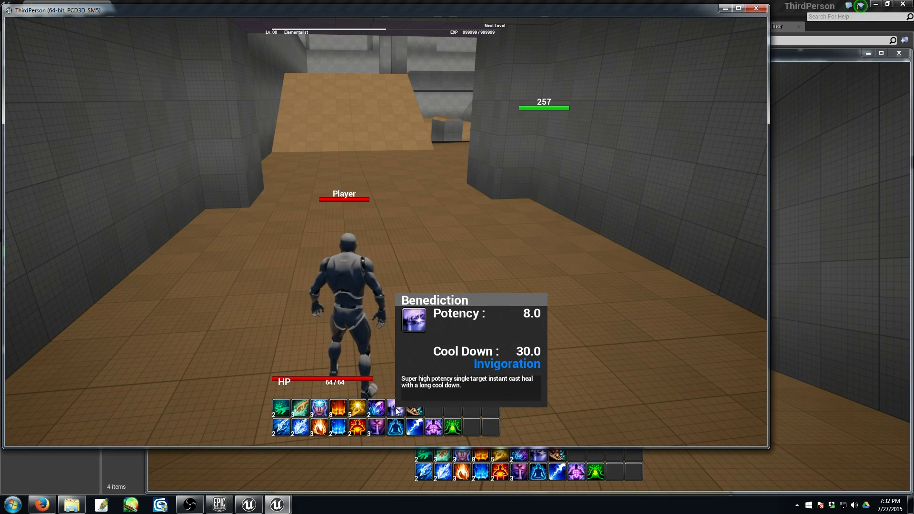
{"action": "mouse_move", "coordinate": [376, 408]}
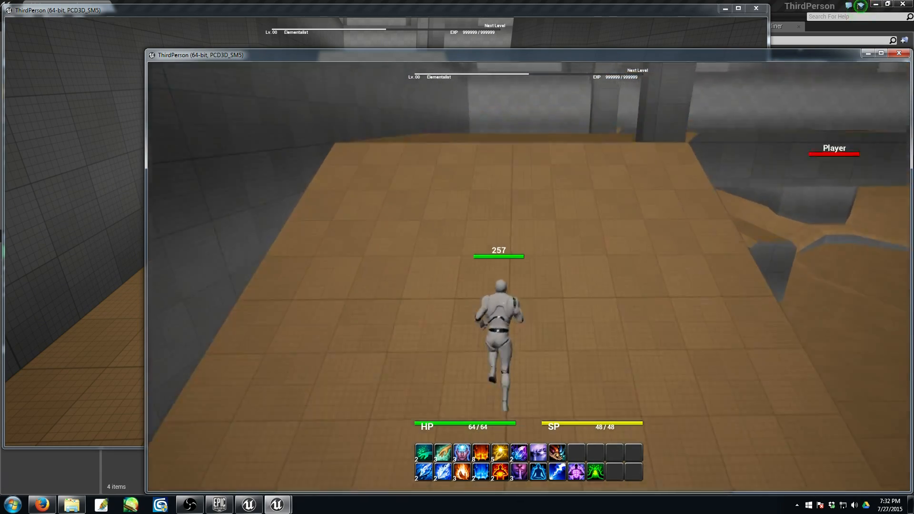
Step: Walk the character forward onto the arena bridge, facing enemy 257
{"action": "key", "text": "w"}
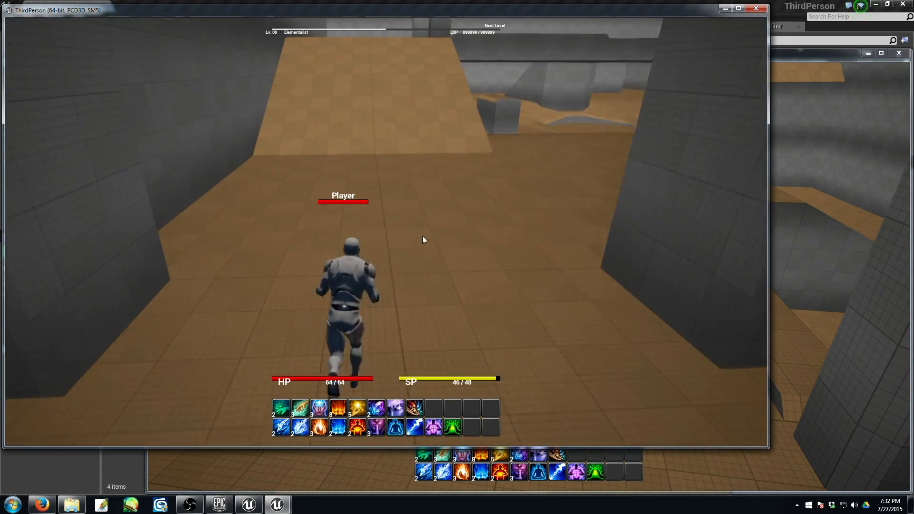
{"action": "mouse_move", "coordinate": [395, 408]}
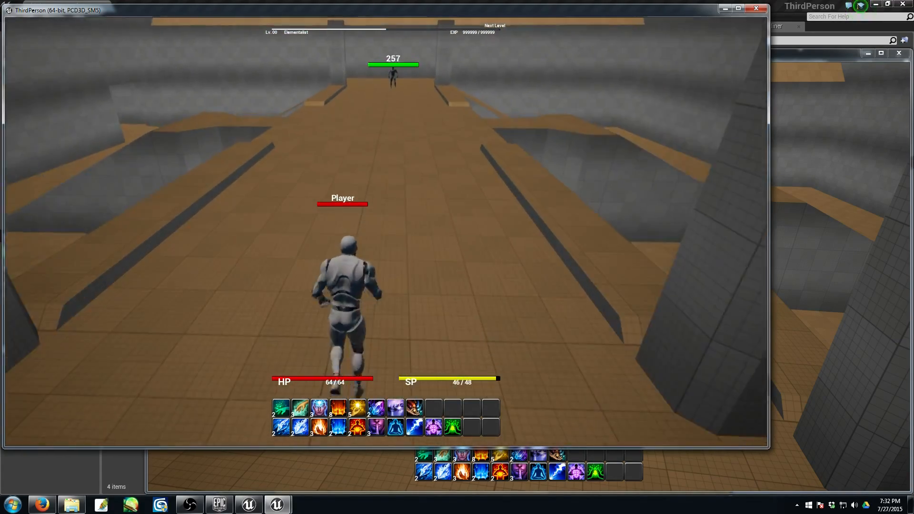
Step: Rename the player character to Castle with the setname console command
{"action": "type", "text": "setname Castl"}
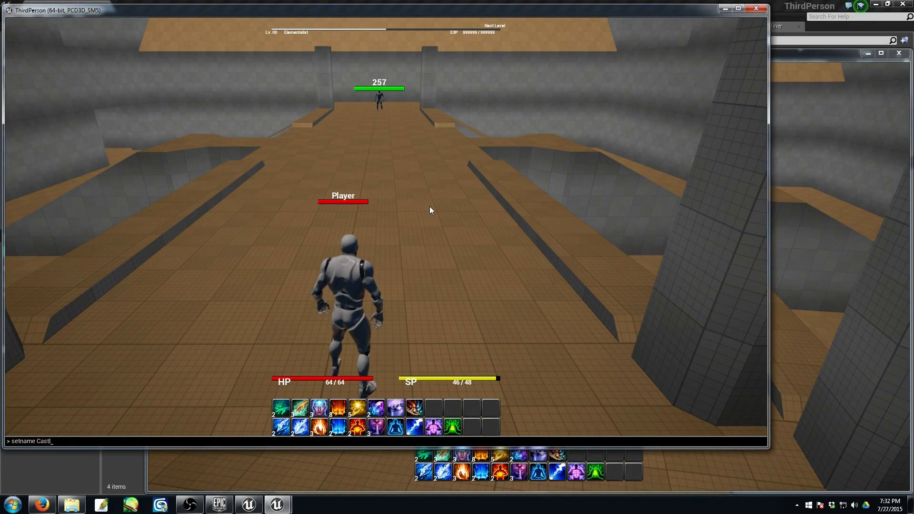
{"action": "key", "text": "Return"}
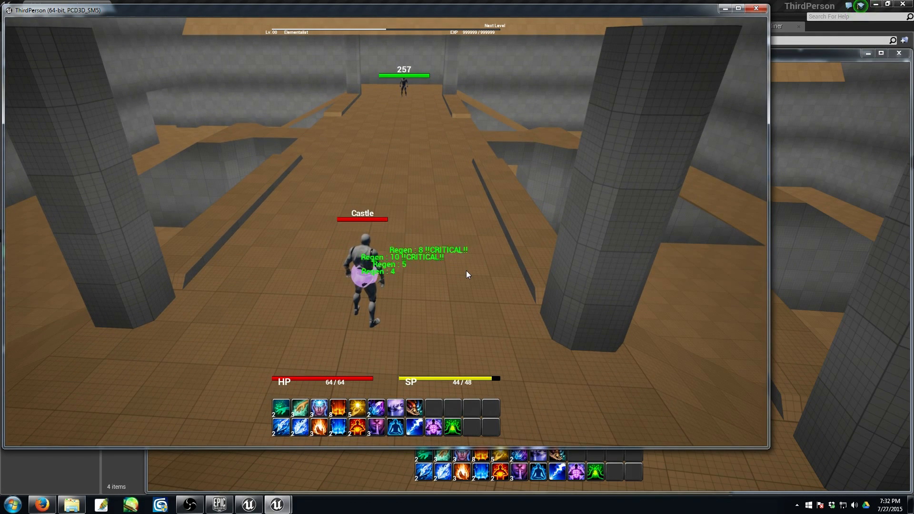
{"action": "mouse_move", "coordinate": [319, 411]}
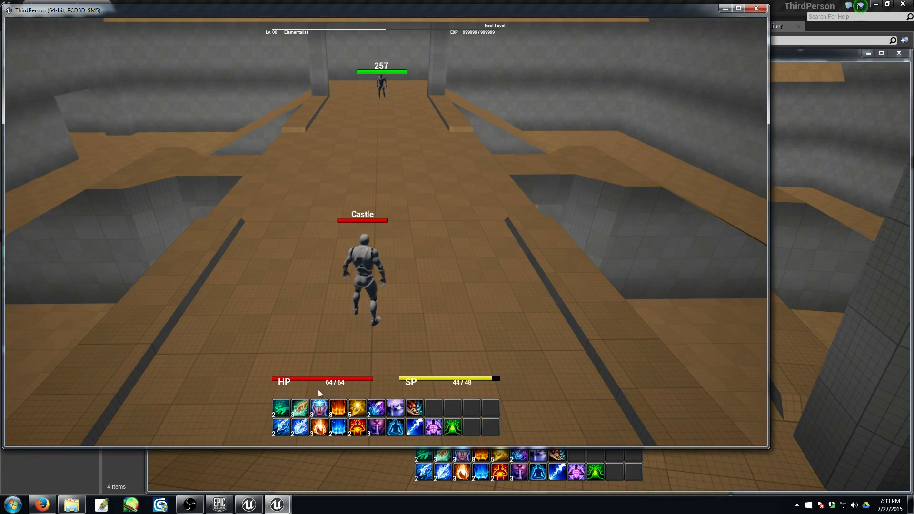
{"action": "mouse_move", "coordinate": [281, 408]}
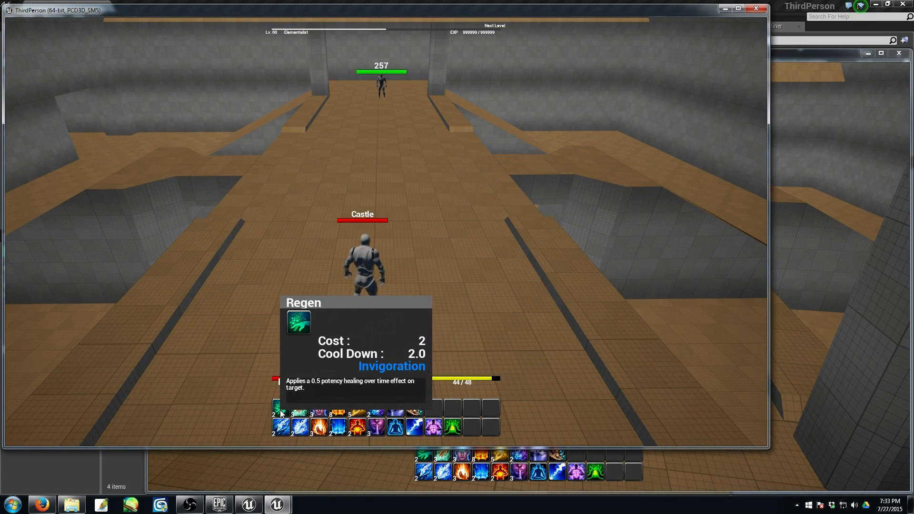
{"action": "mouse_move", "coordinate": [432, 430]}
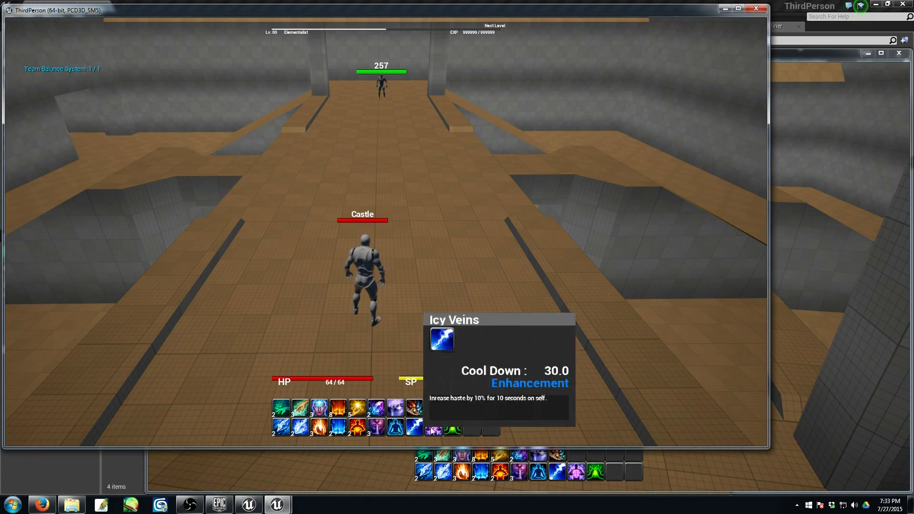
{"action": "mouse_move", "coordinate": [452, 427]}
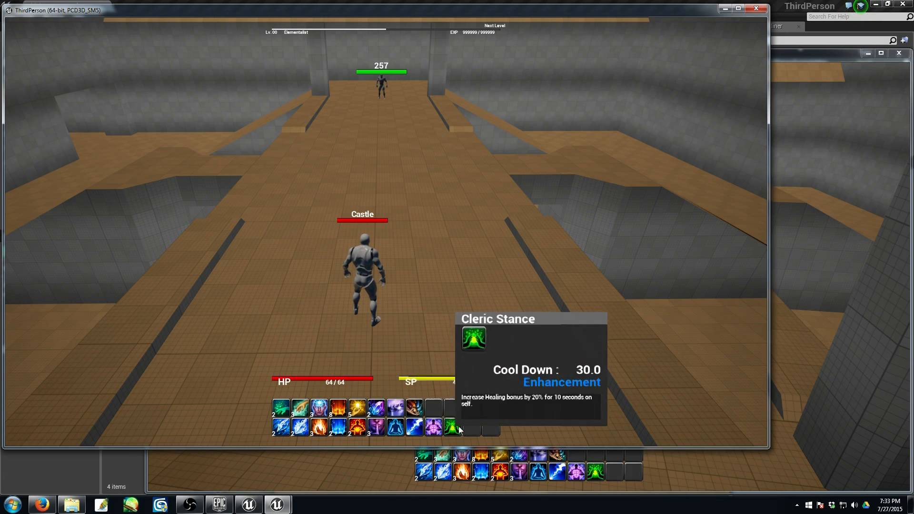
{"action": "mouse_move", "coordinate": [281, 427]}
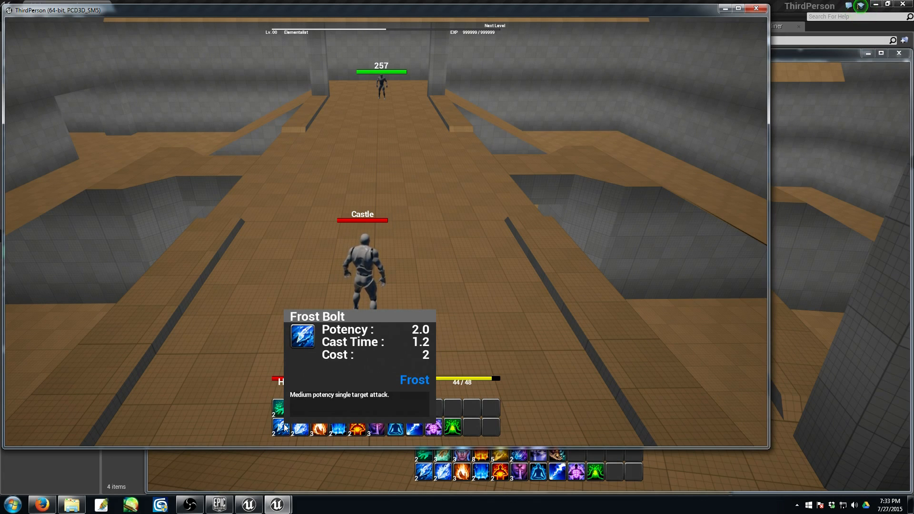
{"action": "mouse_move", "coordinate": [498, 293]}
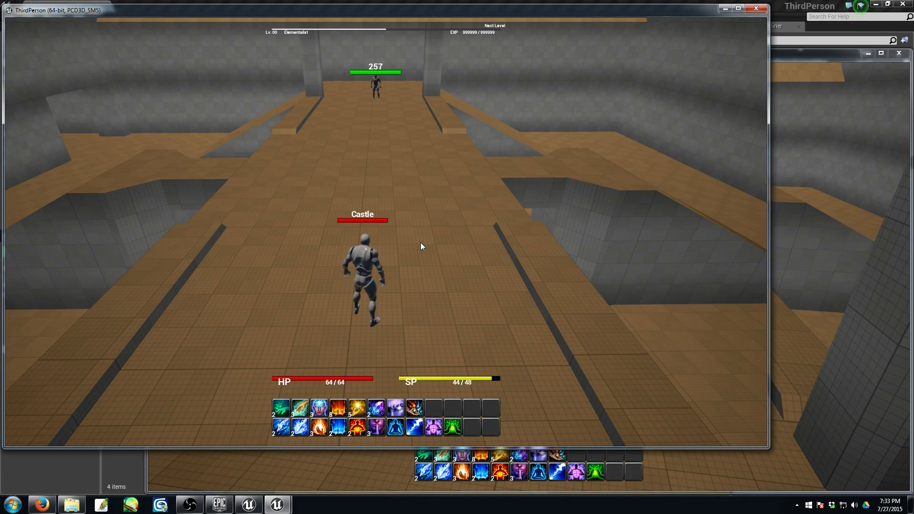
{"action": "mouse_move", "coordinate": [494, 227]}
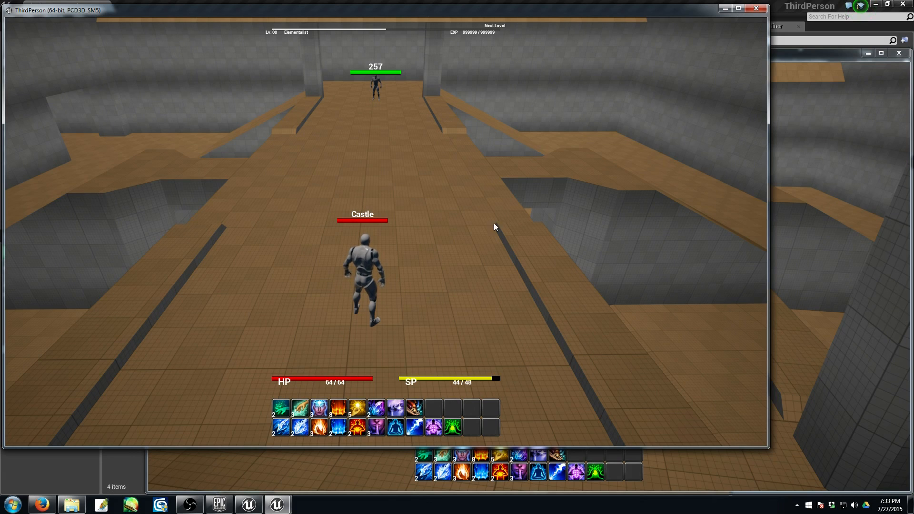
{"action": "mouse_move", "coordinate": [537, 196]}
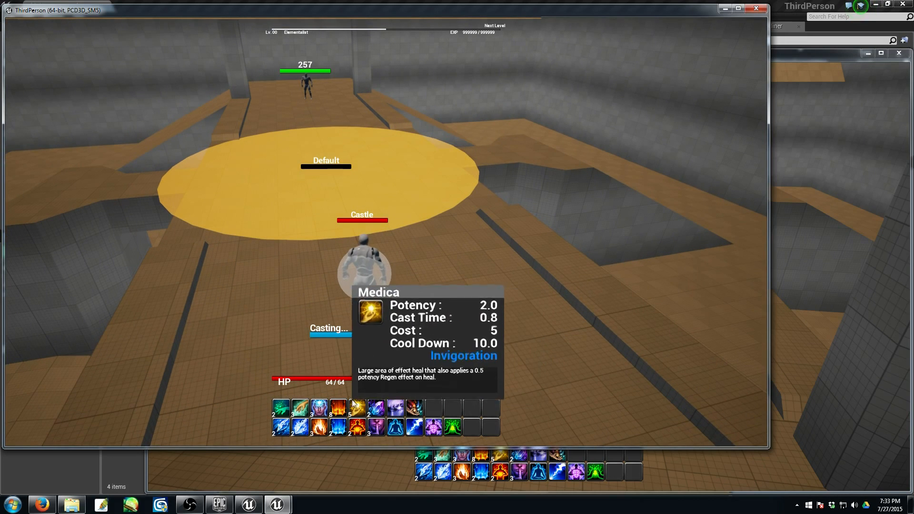
{"action": "mouse_move", "coordinate": [338, 407]}
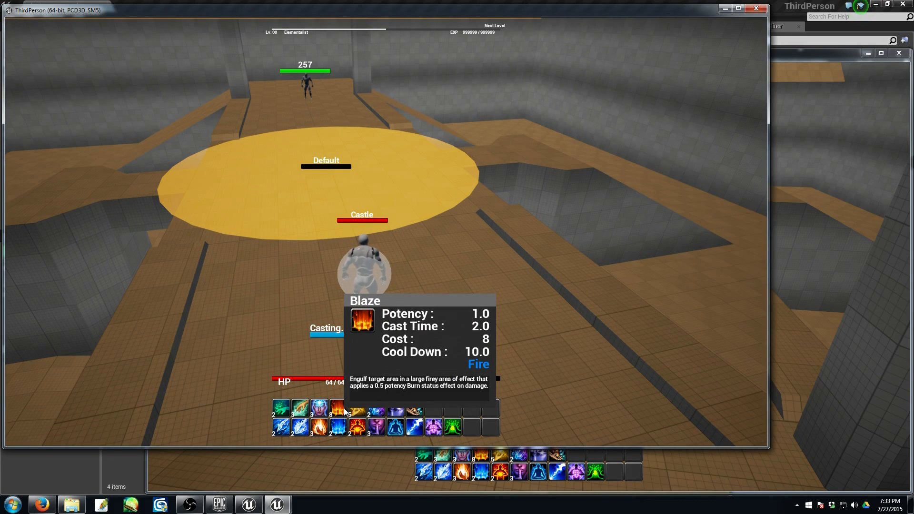
Step: Cast the Blaze fire spell from the hotbar onto the target area
{"action": "left_click", "coordinate": [338, 407]}
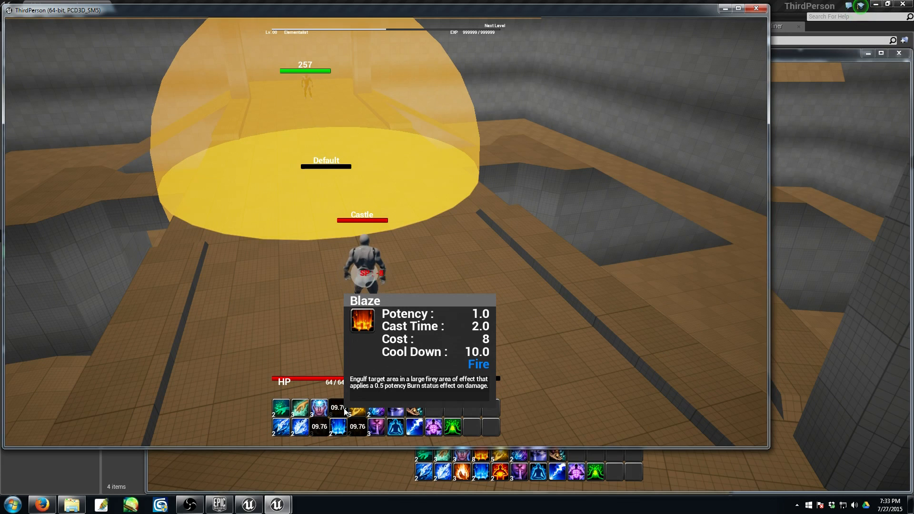
{"action": "mouse_move", "coordinate": [299, 426]}
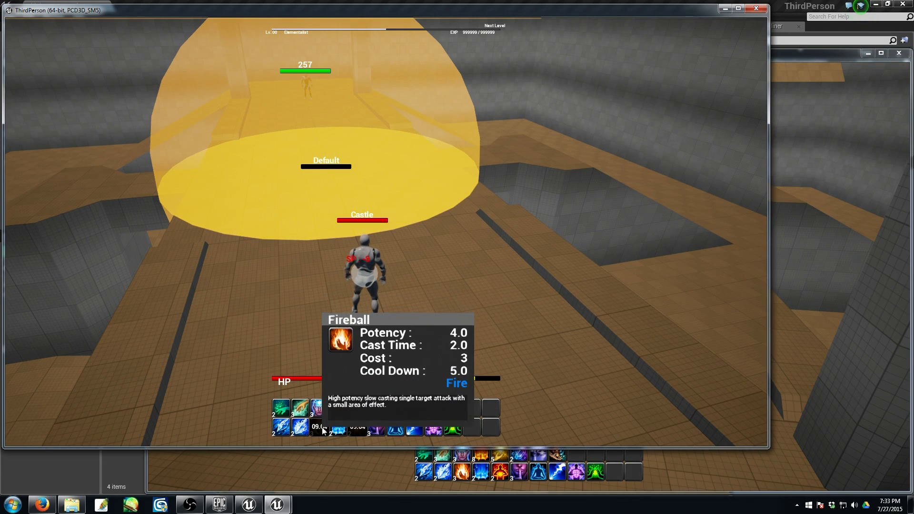
{"action": "mouse_move", "coordinate": [282, 406]}
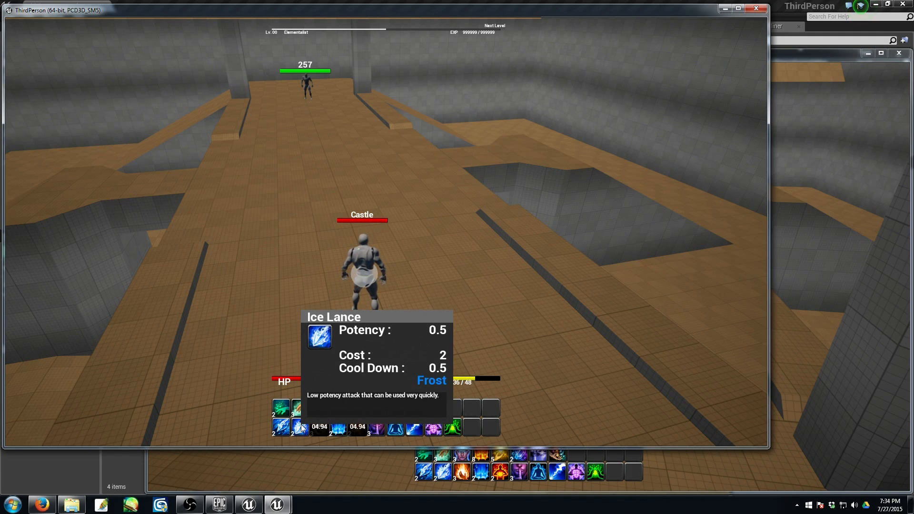
{"action": "mouse_move", "coordinate": [338, 428]}
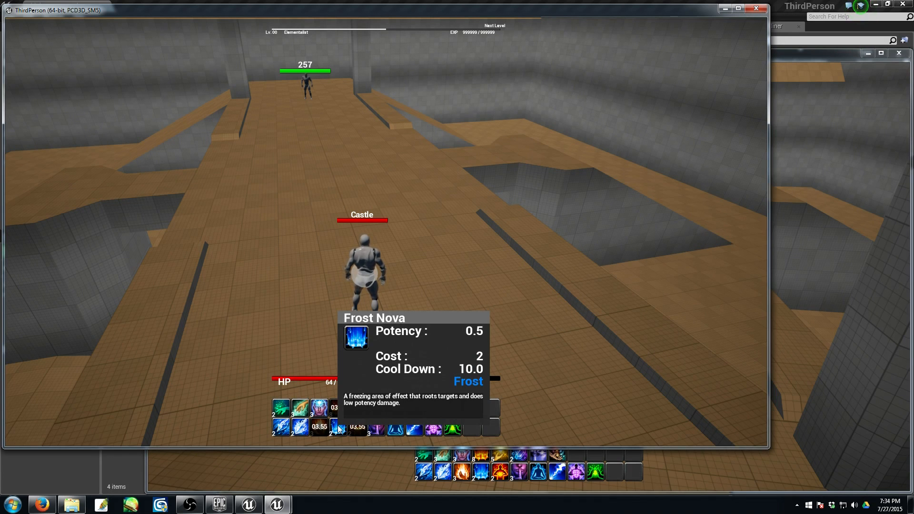
{"action": "mouse_move", "coordinate": [300, 426]}
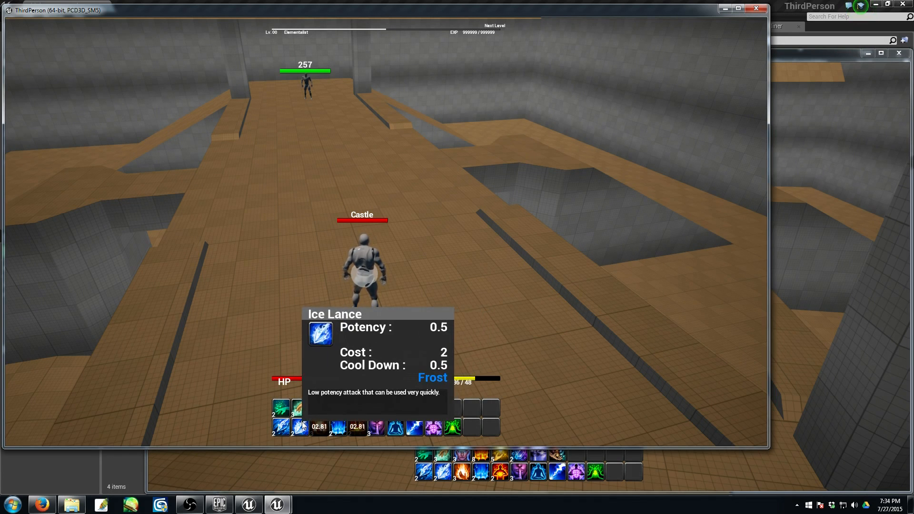
{"action": "mouse_move", "coordinate": [300, 408]}
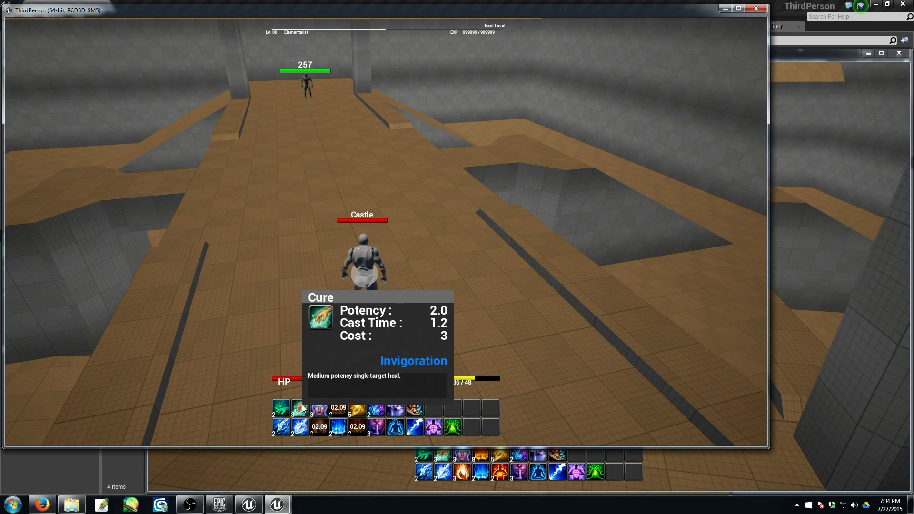
{"action": "mouse_move", "coordinate": [376, 410]}
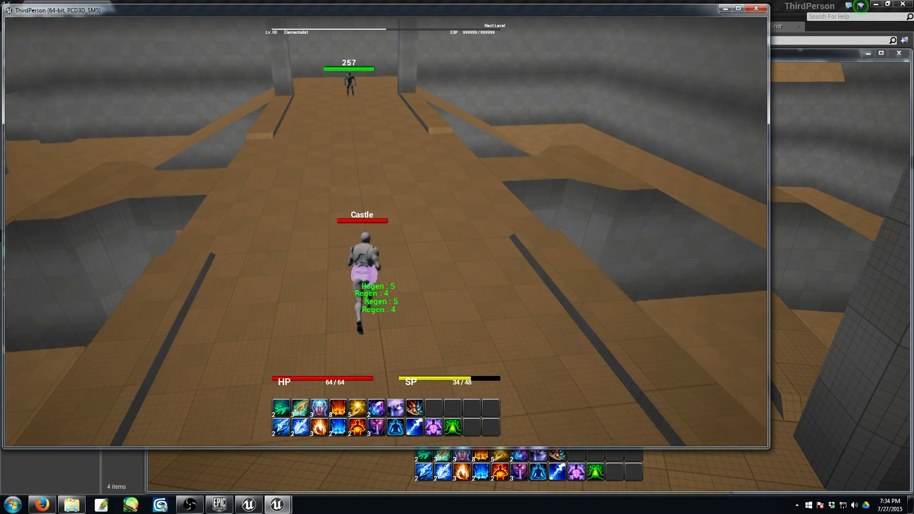
{"action": "mouse_move", "coordinate": [395, 427]}
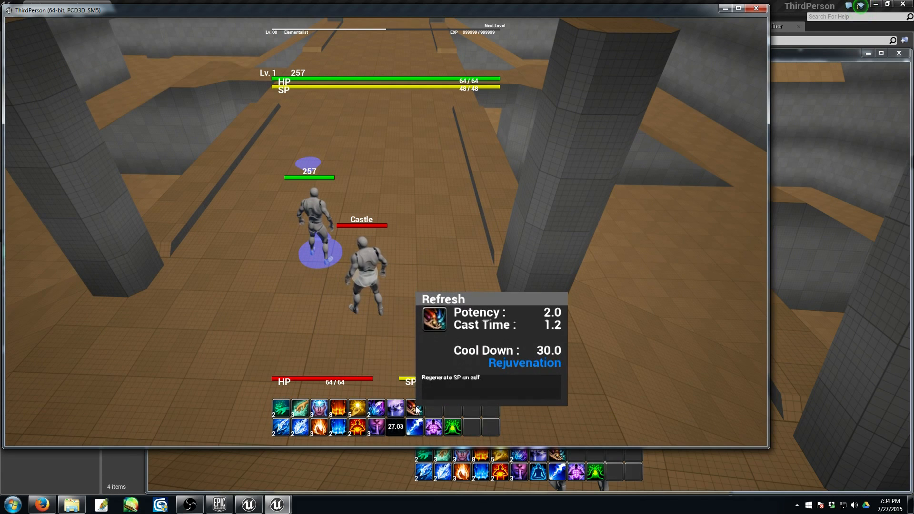
{"action": "mouse_move", "coordinate": [419, 247]}
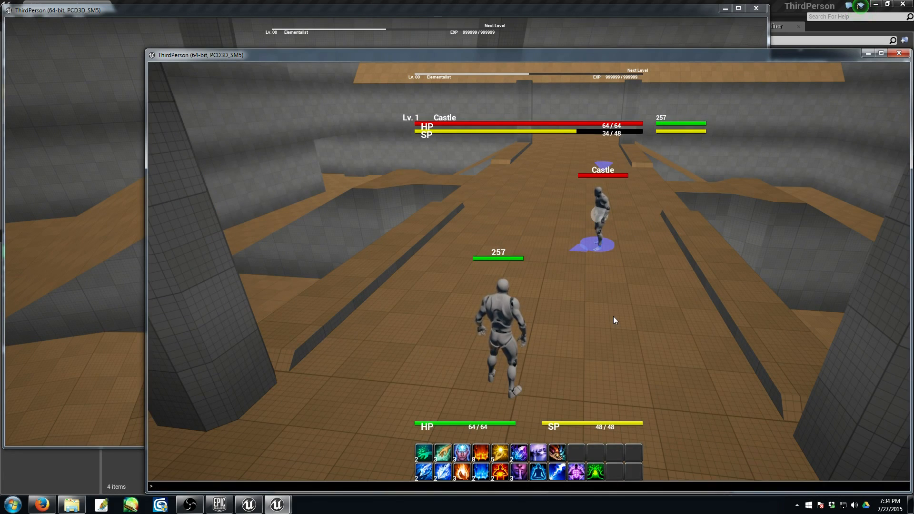
Step: Enter setname Wooot in the in-game console
{"action": "type", "text": "setname"}
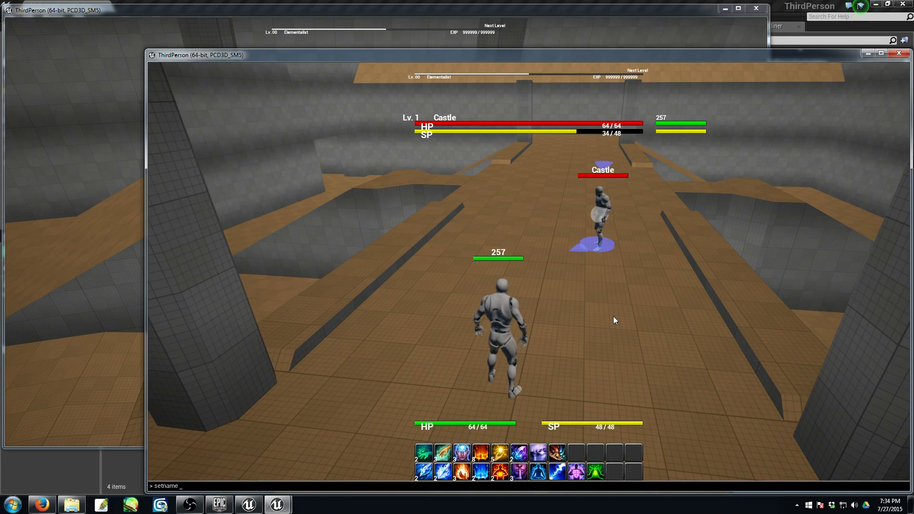
{"action": "type", "text": "Woo"}
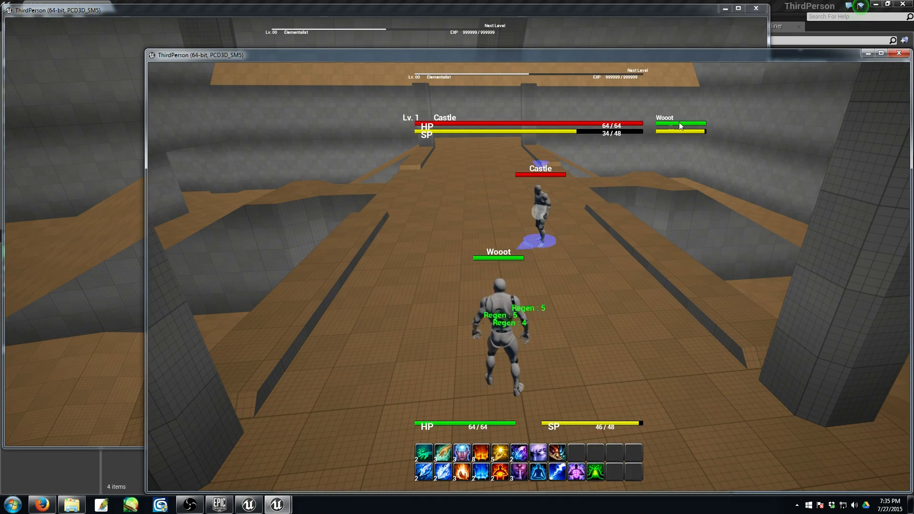
{"action": "mouse_move", "coordinate": [95, 227]}
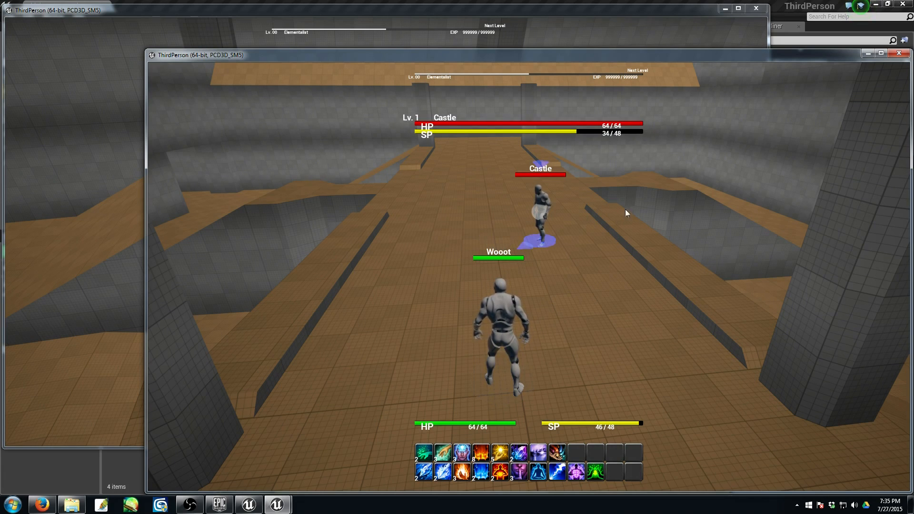
Step: Bring Castle's game window forward and cast Cure to heal Wooot
{"action": "left_click", "coordinate": [891, 55]}
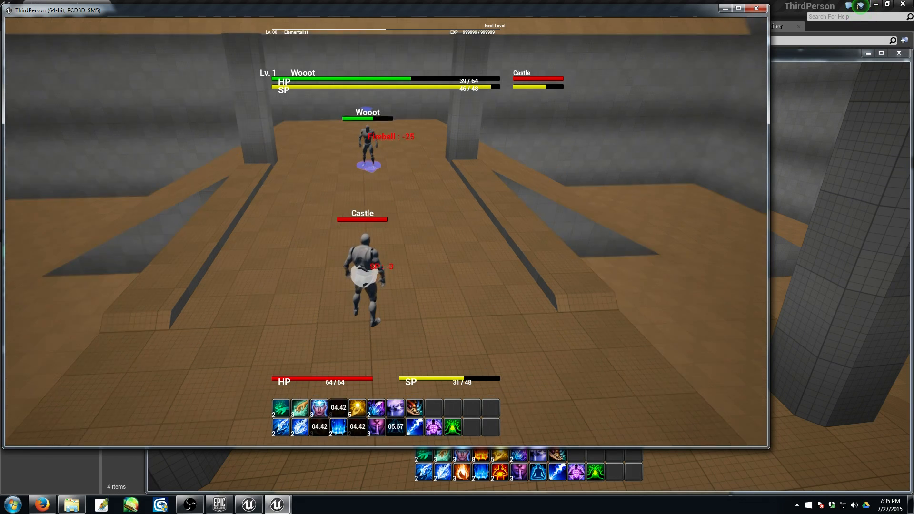
{"action": "mouse_move", "coordinate": [299, 426]}
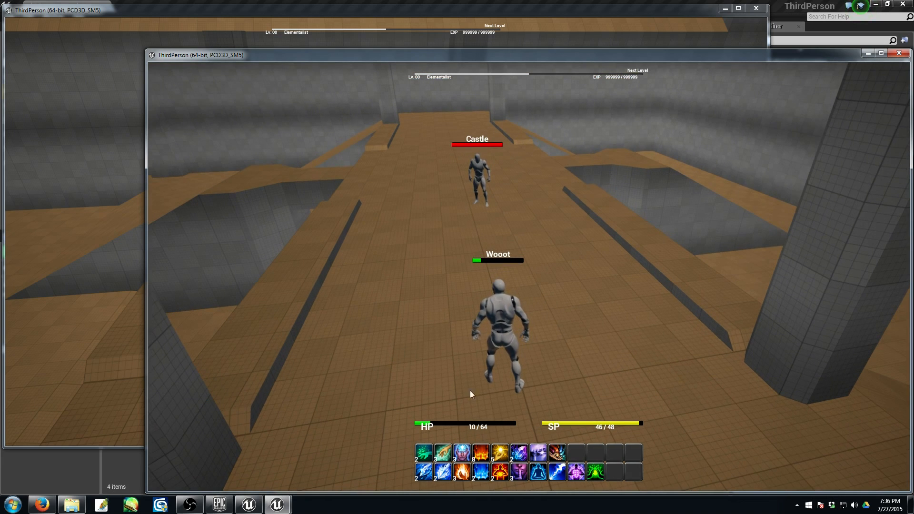
{"action": "mouse_move", "coordinate": [424, 450]}
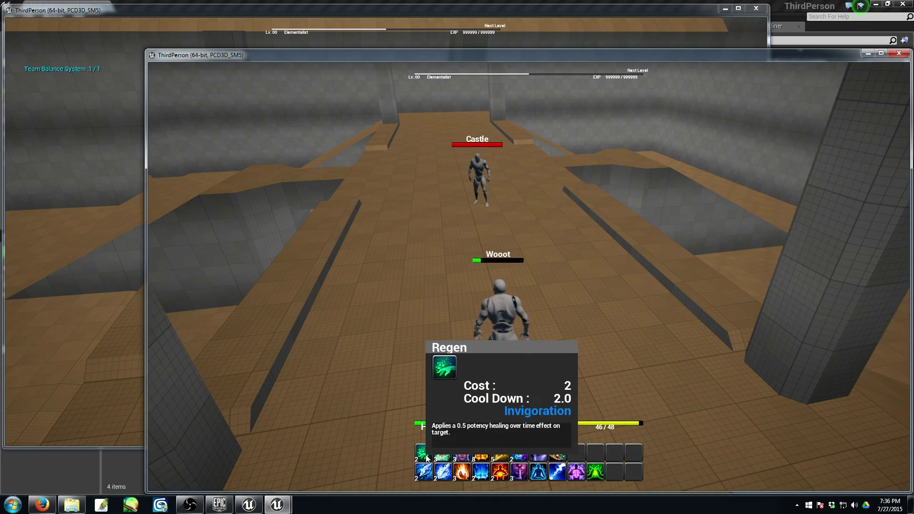
{"action": "mouse_move", "coordinate": [443, 459]}
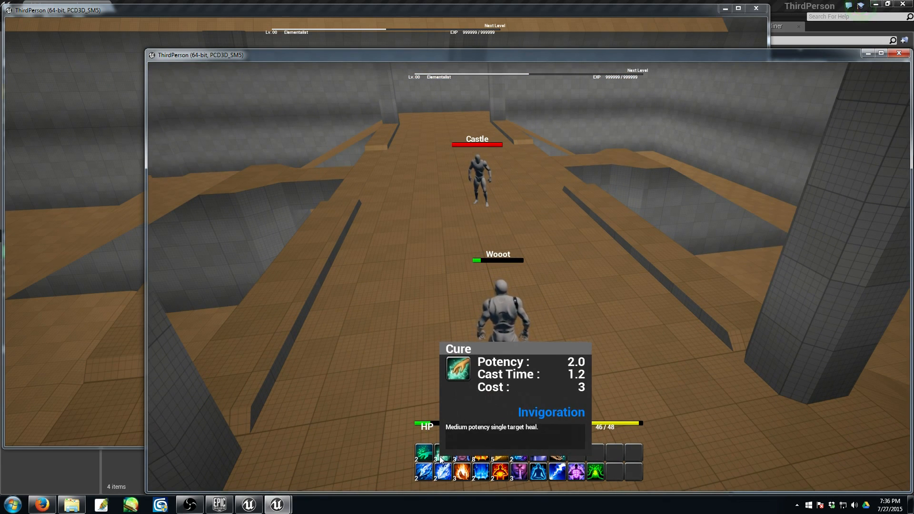
{"action": "left_click", "coordinate": [424, 453]}
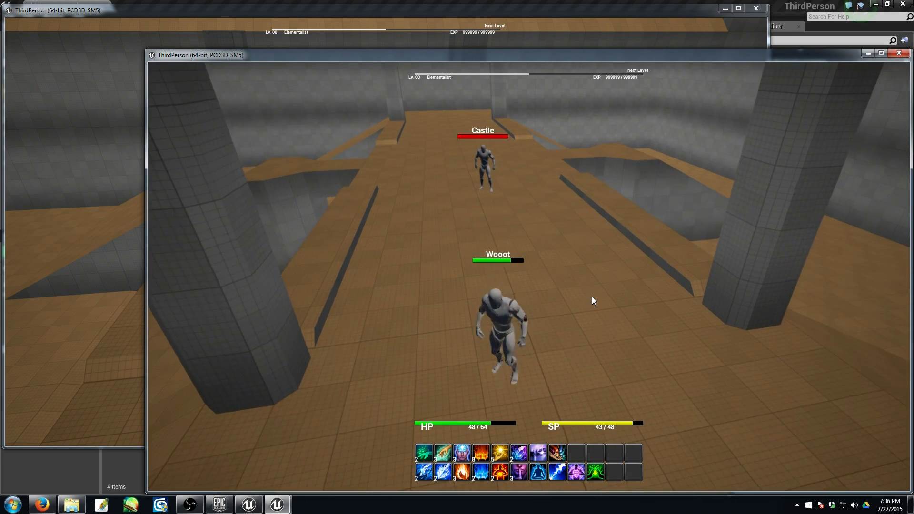
{"action": "mouse_move", "coordinate": [423, 451]}
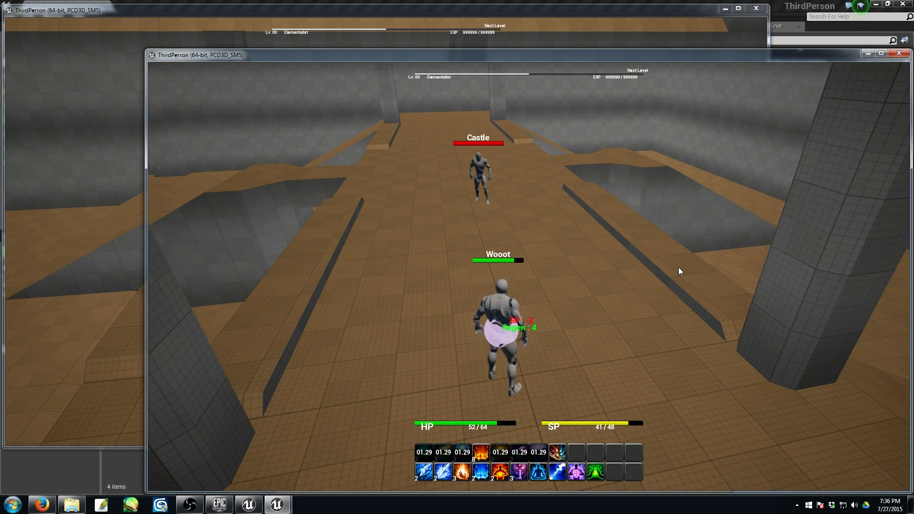
{"action": "mouse_move", "coordinate": [553, 245]}
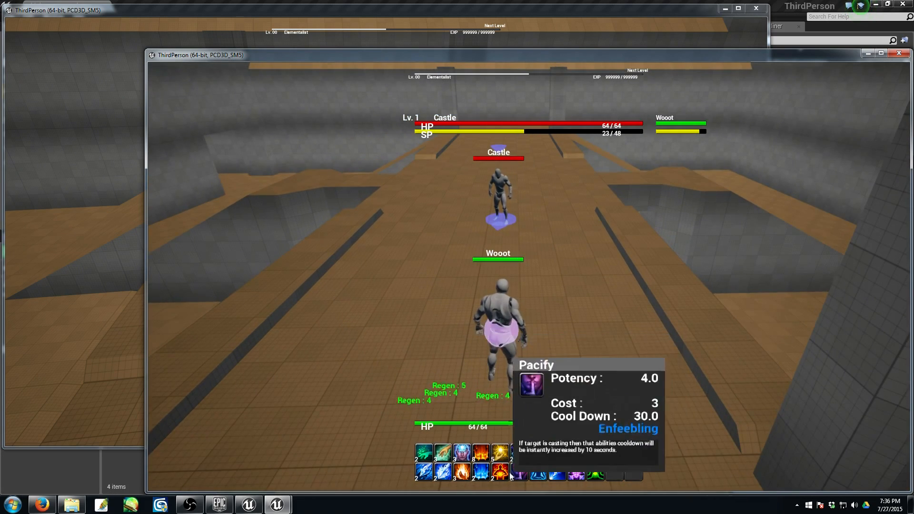
{"action": "mouse_move", "coordinate": [594, 308]}
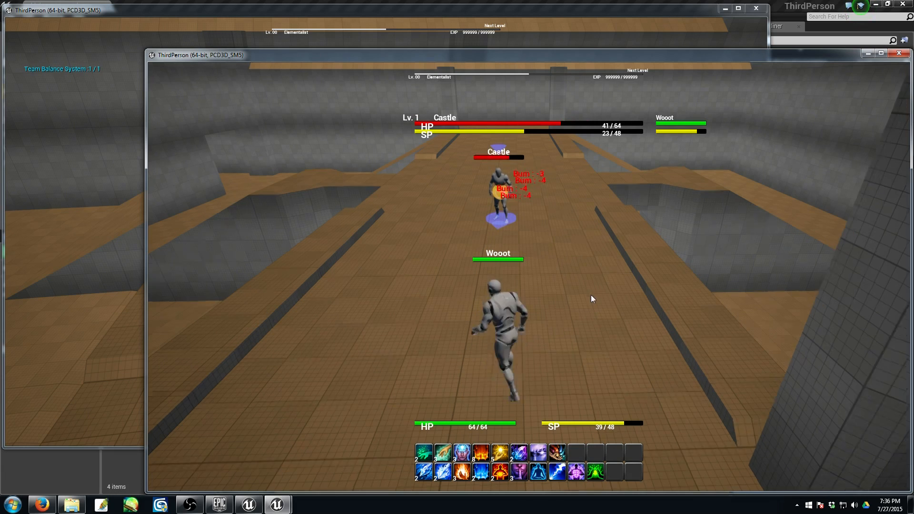
Step: Cast Burn from the hotbar in the Castle client, then end the play test
{"action": "left_click", "coordinate": [481, 452]}
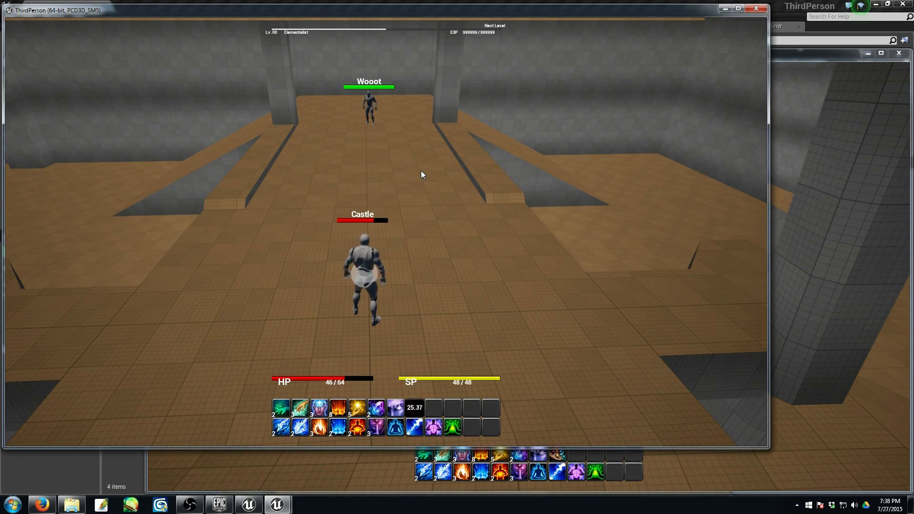
{"action": "left_click", "coordinate": [367, 114]}
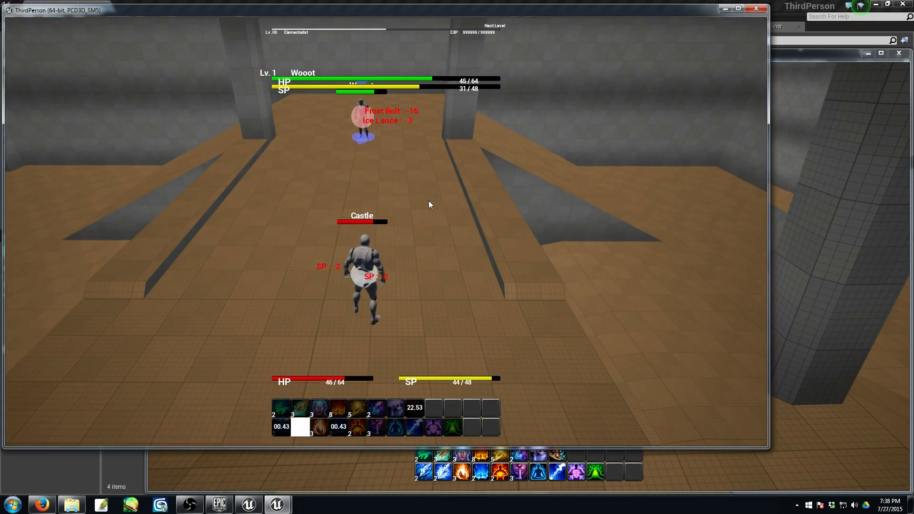
{"action": "mouse_move", "coordinate": [414, 426]}
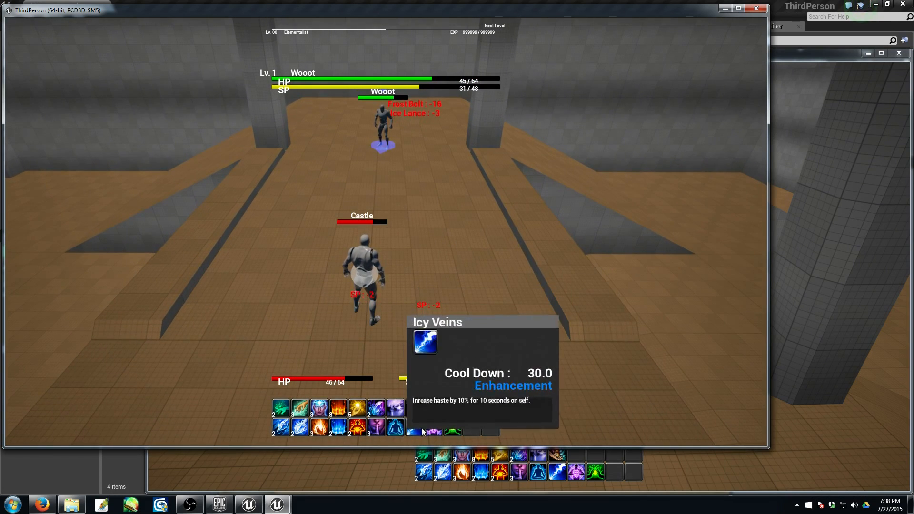
{"action": "mouse_move", "coordinate": [434, 425]}
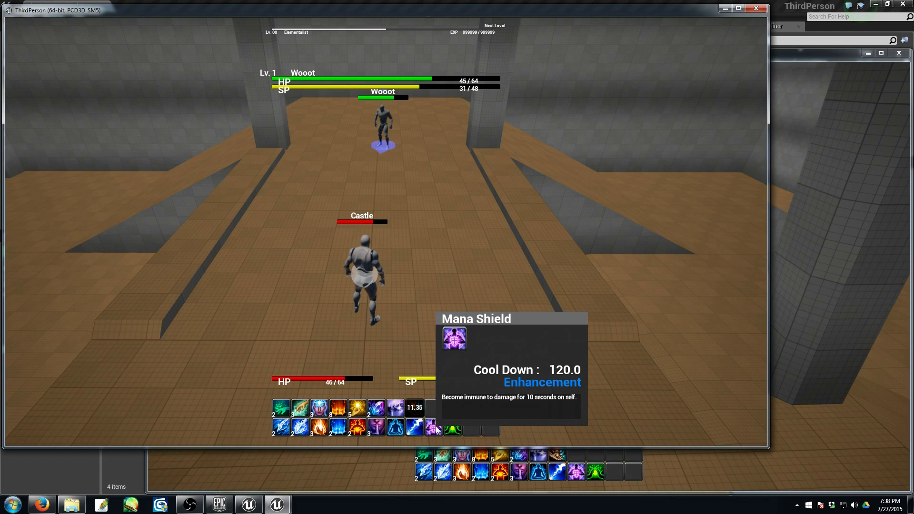
{"action": "mouse_move", "coordinate": [337, 407]}
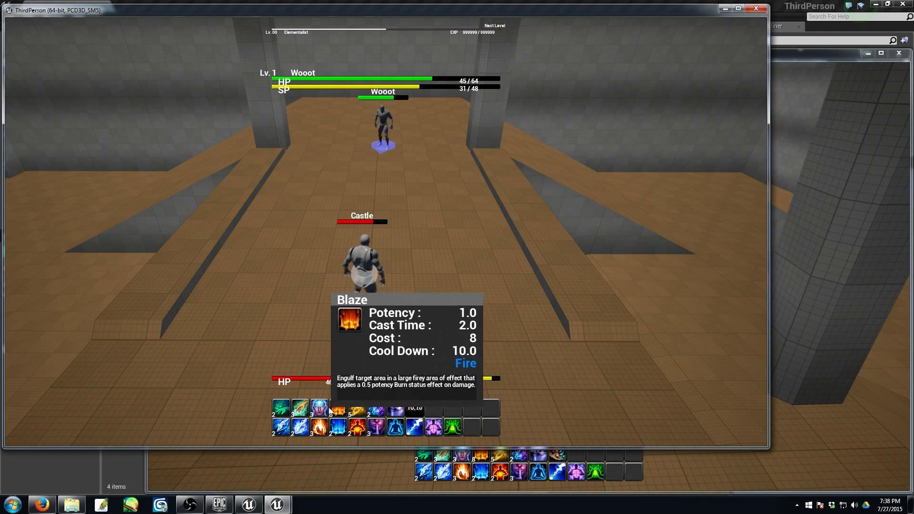
{"action": "mouse_move", "coordinate": [319, 428]}
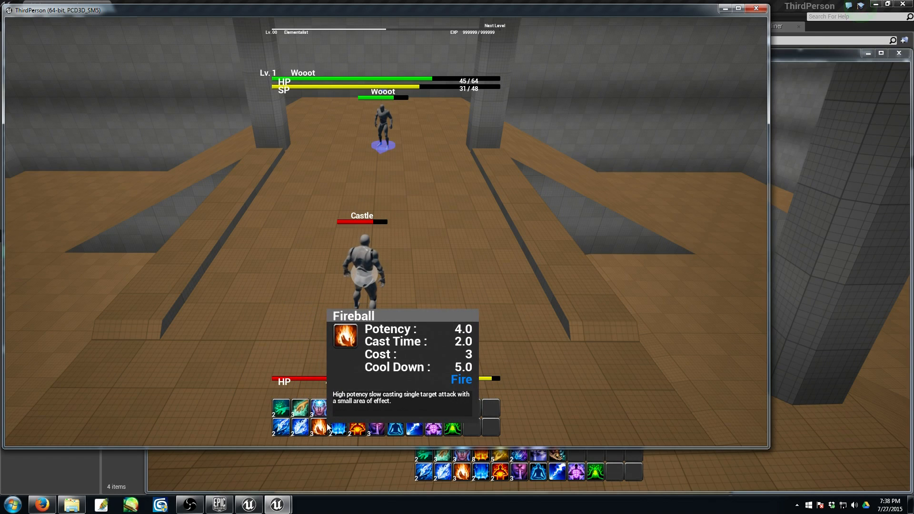
{"action": "mouse_move", "coordinate": [357, 428]}
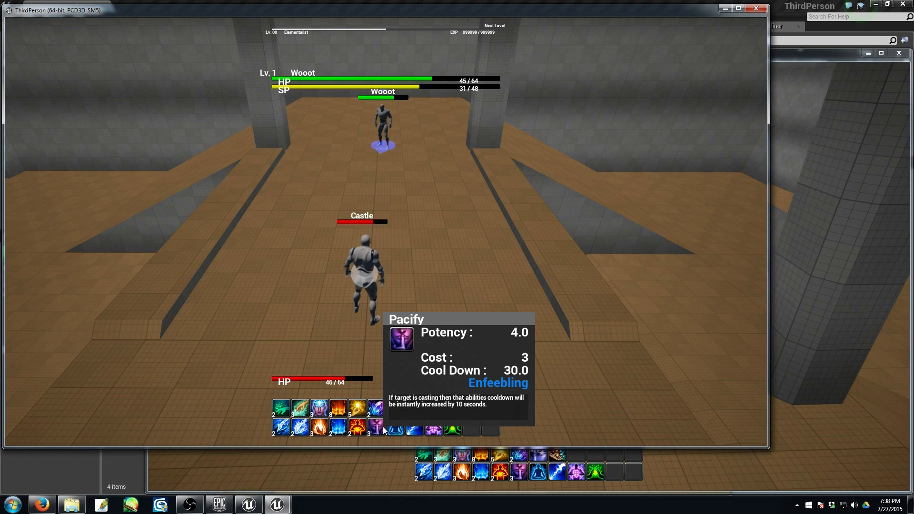
{"action": "mouse_move", "coordinate": [414, 430]}
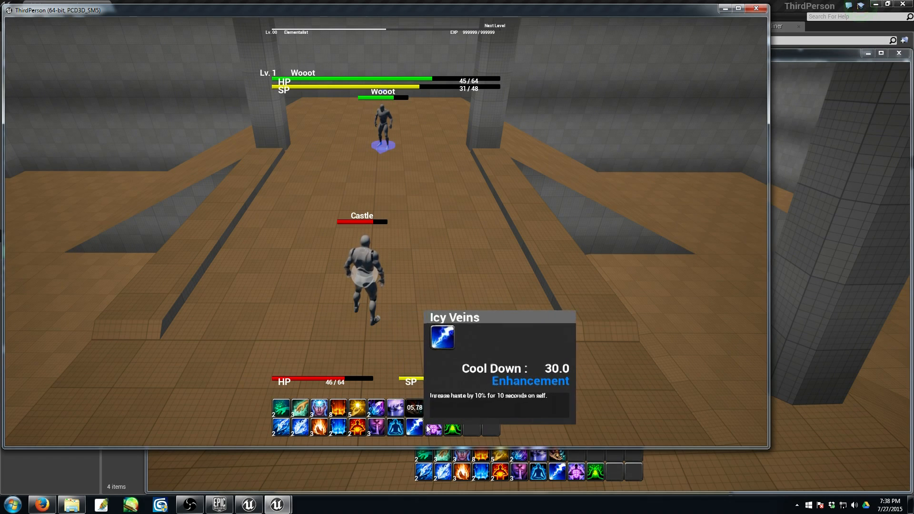
{"action": "mouse_move", "coordinate": [414, 414]}
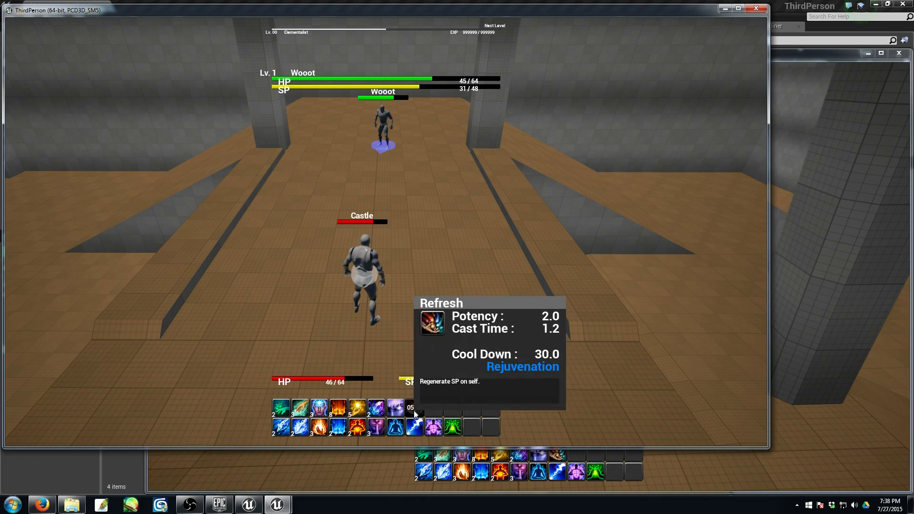
{"action": "mouse_move", "coordinate": [395, 408]}
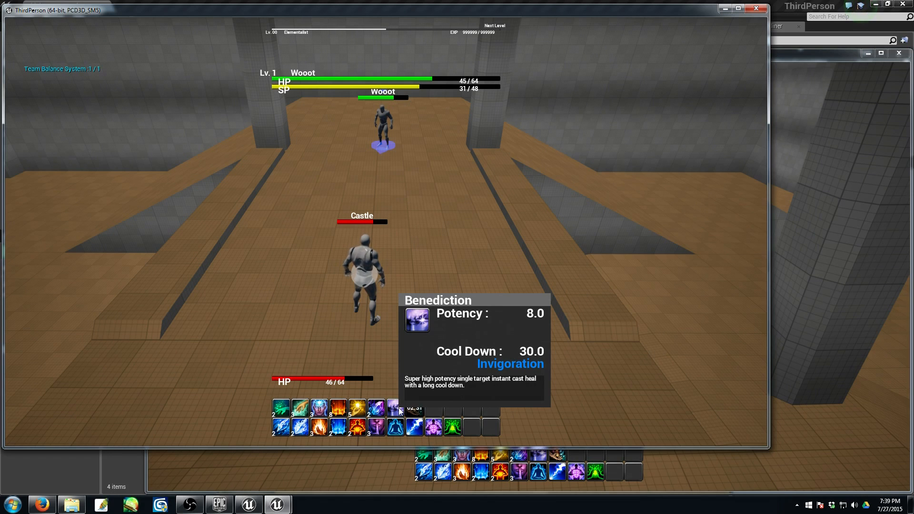
{"action": "mouse_move", "coordinate": [376, 427]}
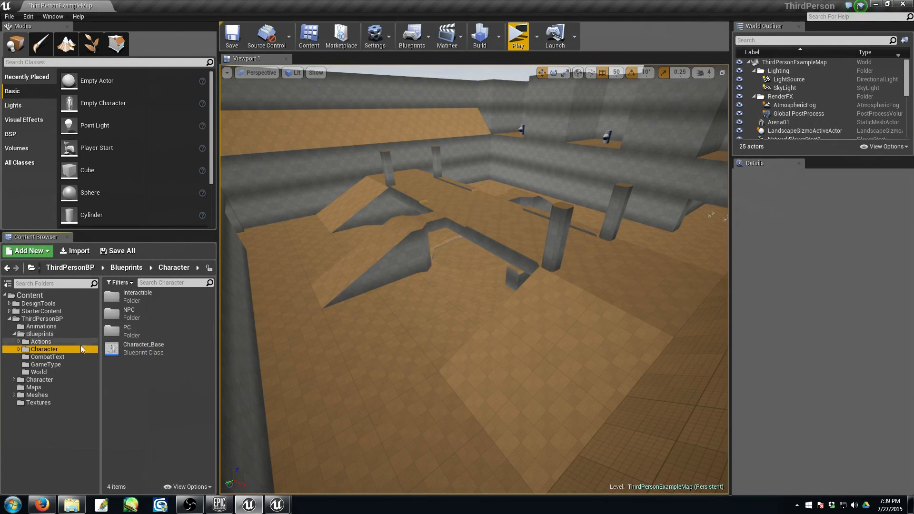
Step: Expand Blueprints > Character, browse the PC folder, and open Character_Base
{"action": "left_click", "coordinate": [19, 349]}
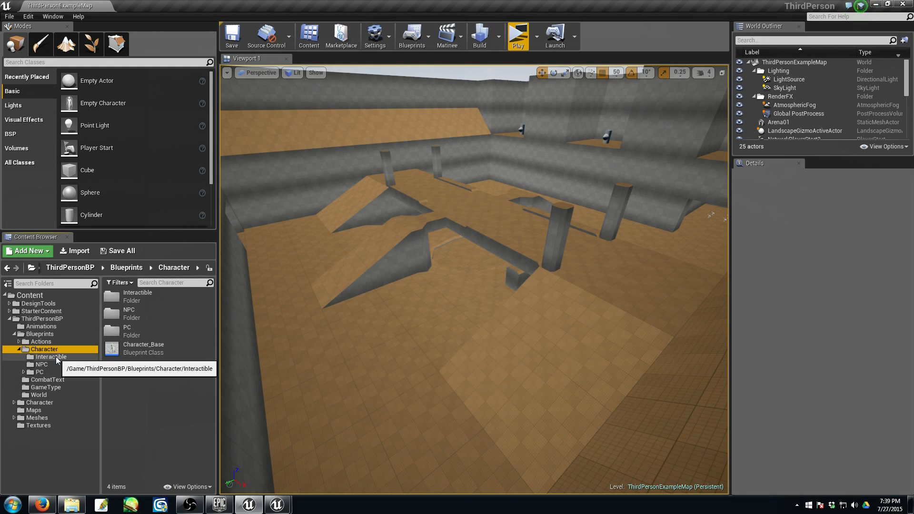
{"action": "left_click", "coordinate": [40, 372]}
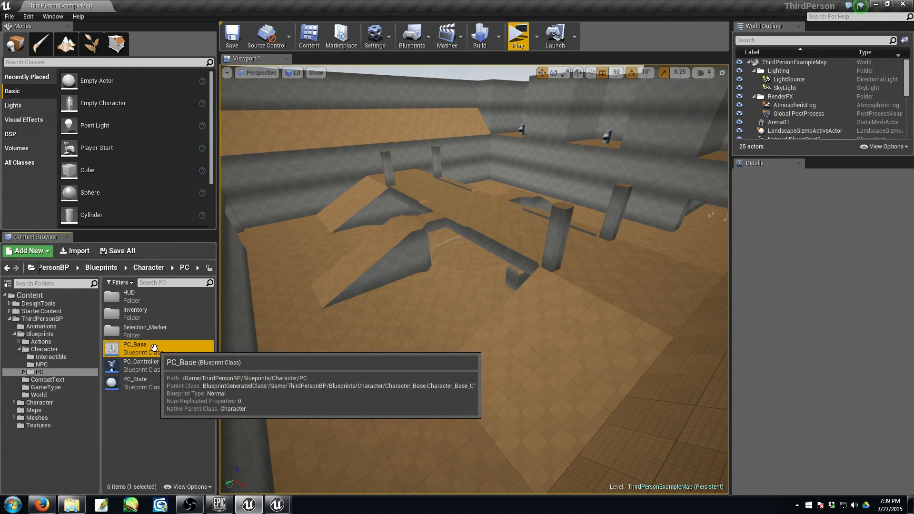
{"action": "double_click", "coordinate": [134, 348]}
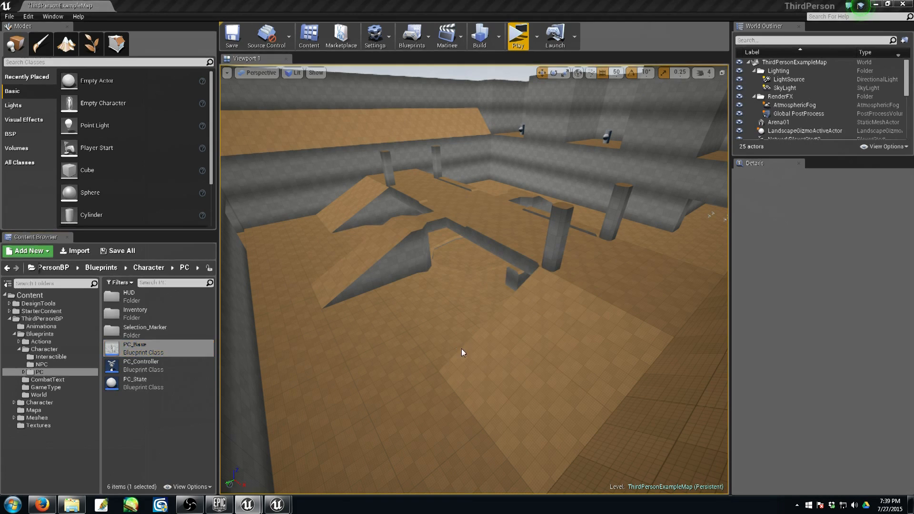
{"action": "double_click", "coordinate": [134, 348]}
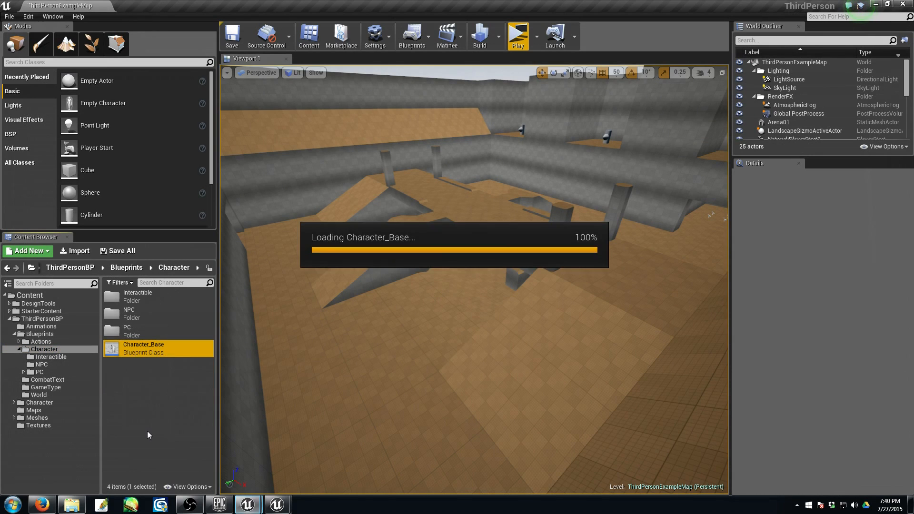
Step: Open the Player_Controlls graph, scroll through it, and switch between Event Graph and Player_Controlls
{"action": "double_click", "coordinate": [143, 348]}
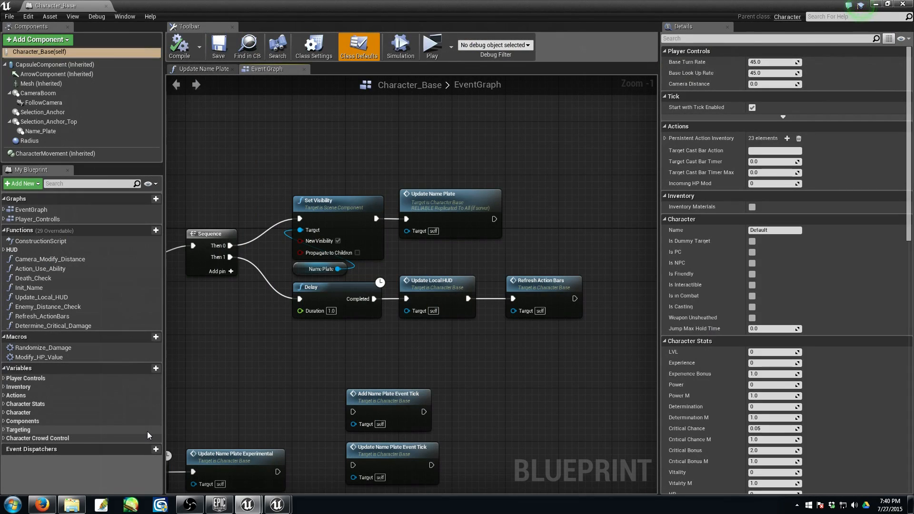
{"action": "scroll", "scroll_direction": "down", "scroll_amount": 3}
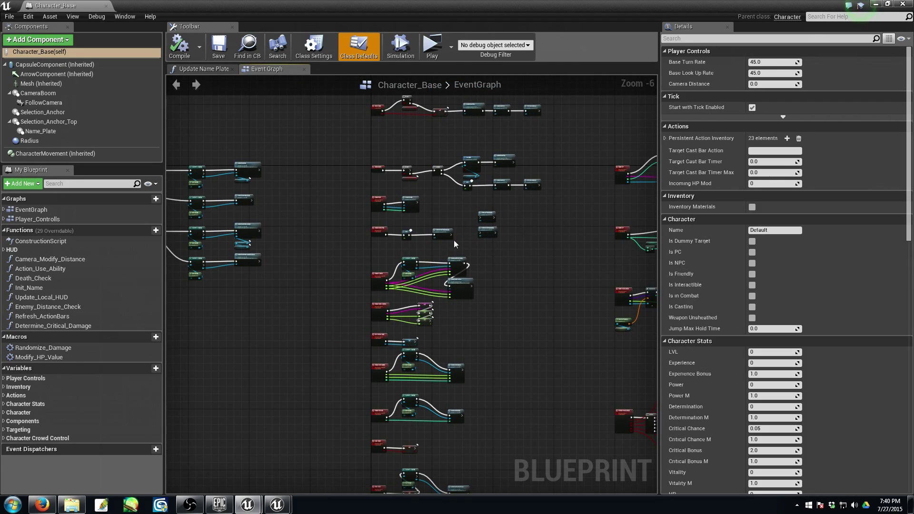
{"action": "scroll", "scroll_direction": "down", "scroll_amount": 3}
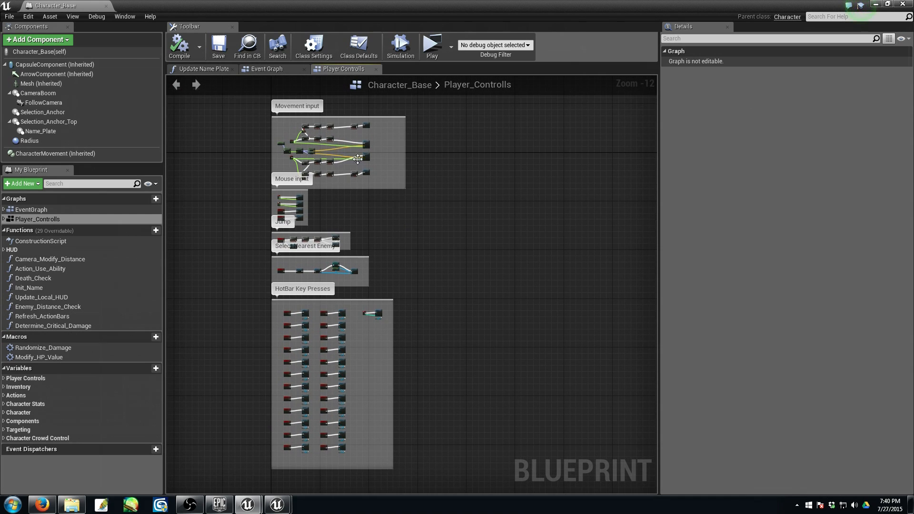
{"action": "left_click", "coordinate": [195, 68]}
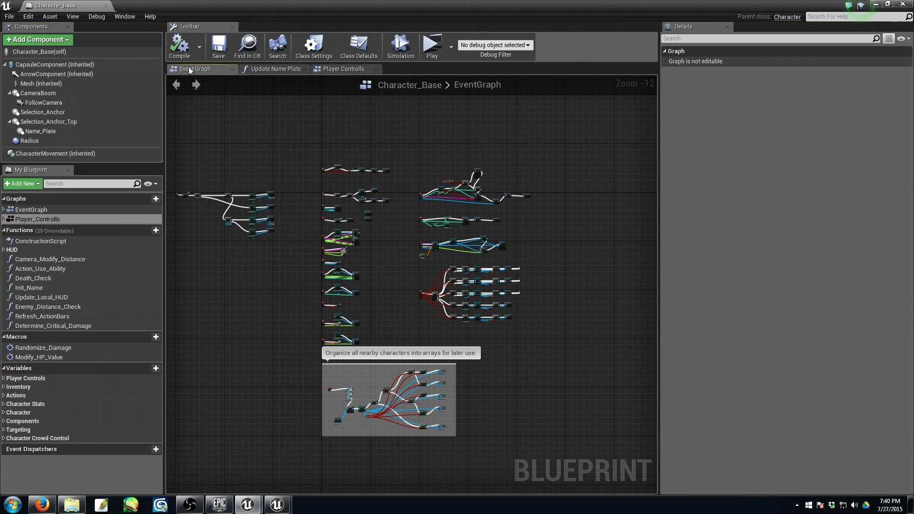
{"action": "left_click", "coordinate": [345, 69]}
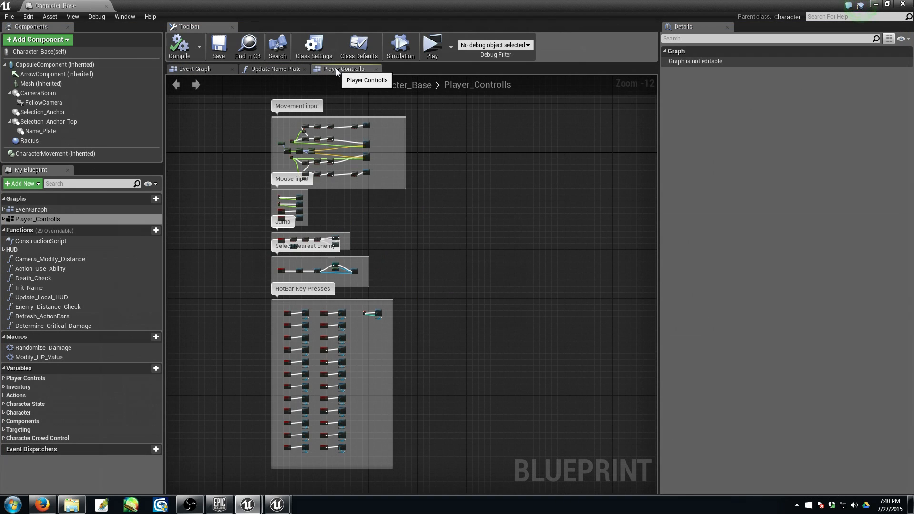
{"action": "mouse_move", "coordinate": [272, 54]}
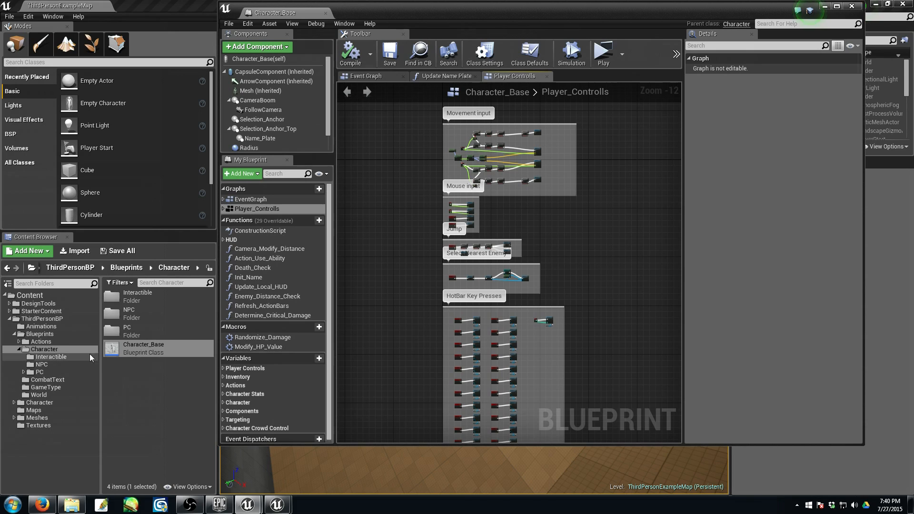
Step: Open the Actions folder and zoom in on the Jump group's Is Casting Branch node
{"action": "left_click", "coordinate": [41, 341]}
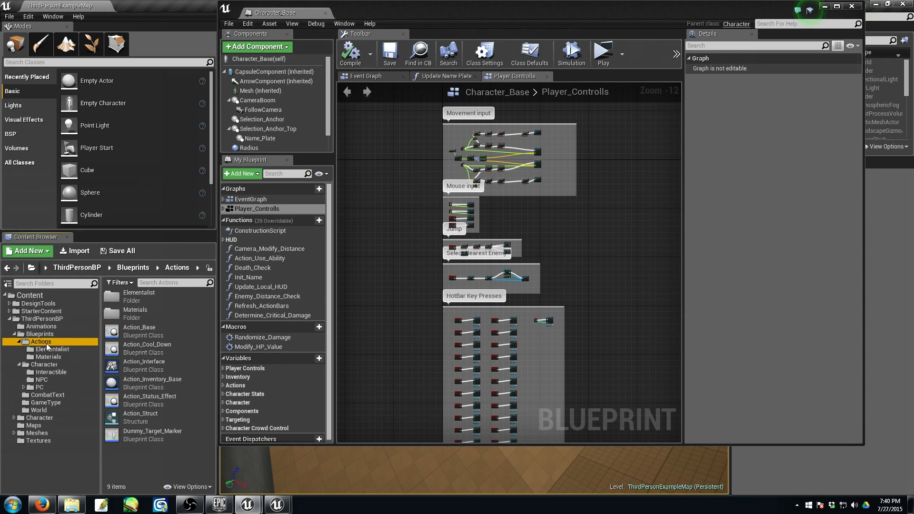
{"action": "mouse_move", "coordinate": [44, 340]}
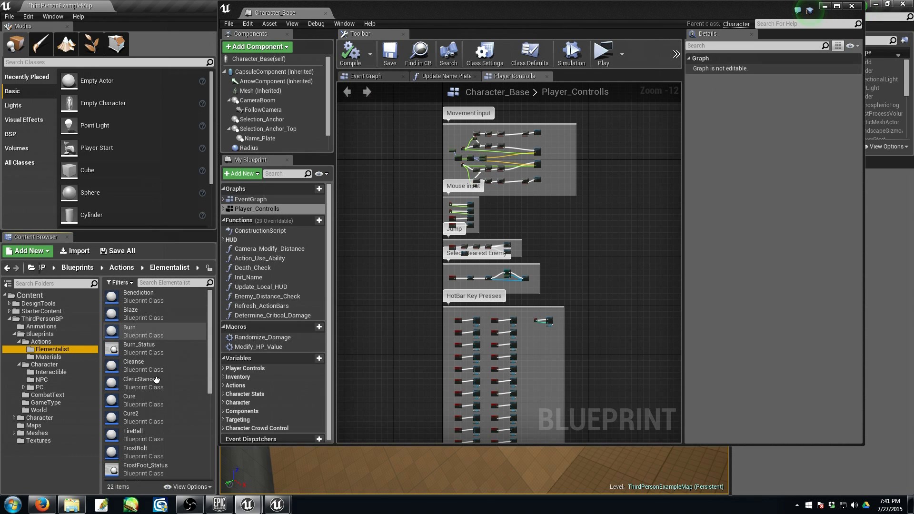
{"action": "mouse_move", "coordinate": [153, 313]}
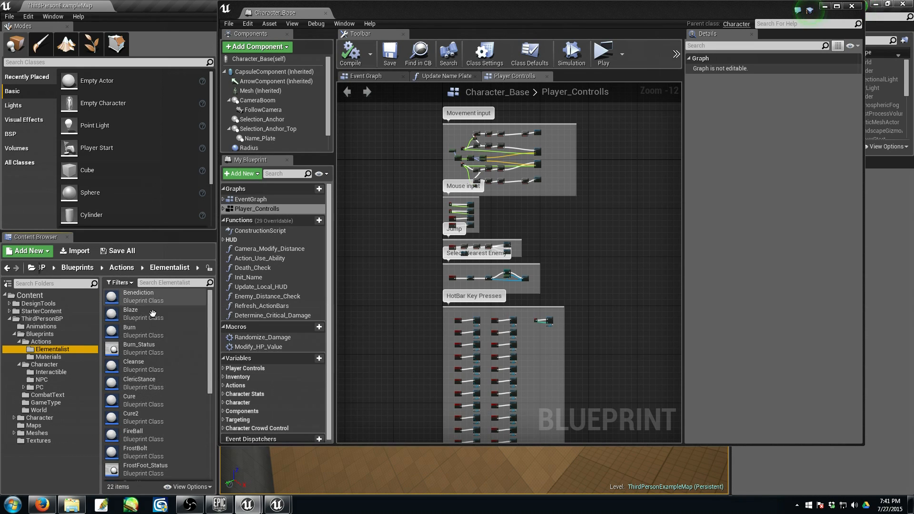
{"action": "scroll", "scroll_direction": "up", "scroll_amount": 3}
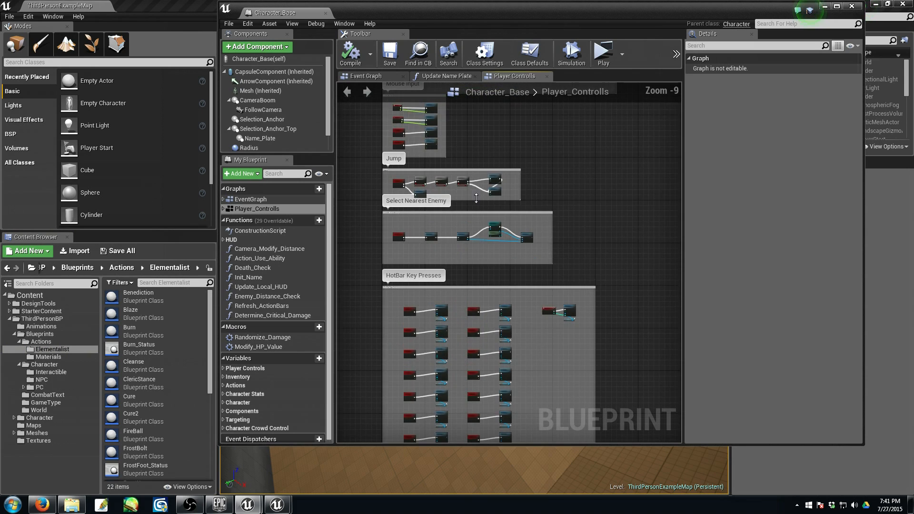
{"action": "scroll", "scroll_direction": "up", "scroll_amount": 3}
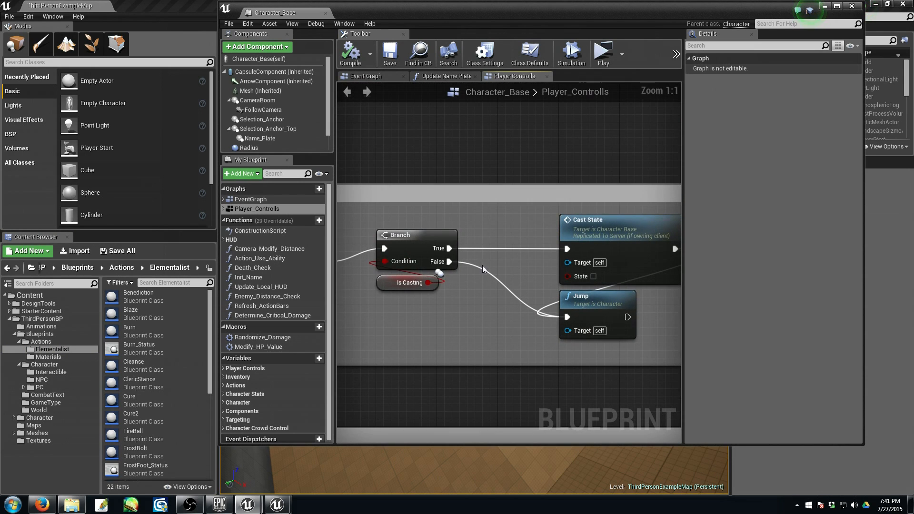
{"action": "left_click", "coordinate": [417, 251]}
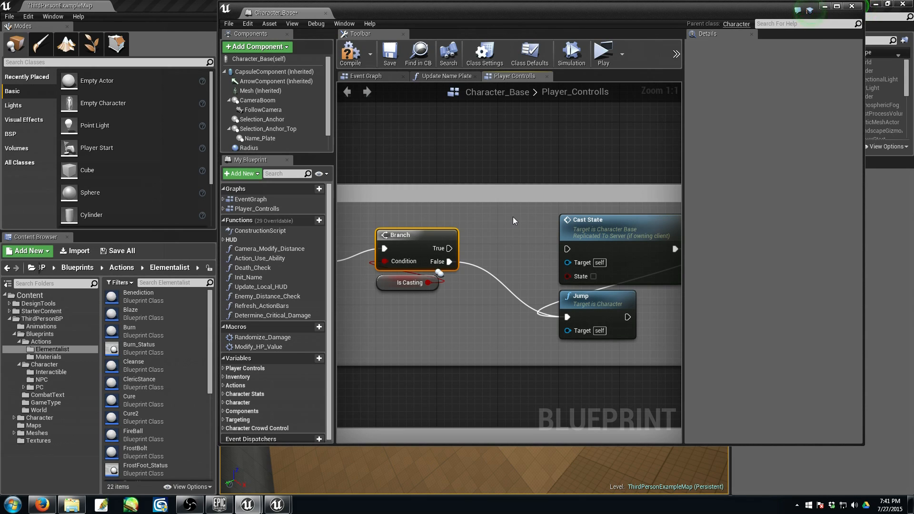
{"action": "mouse_move", "coordinate": [450, 248]}
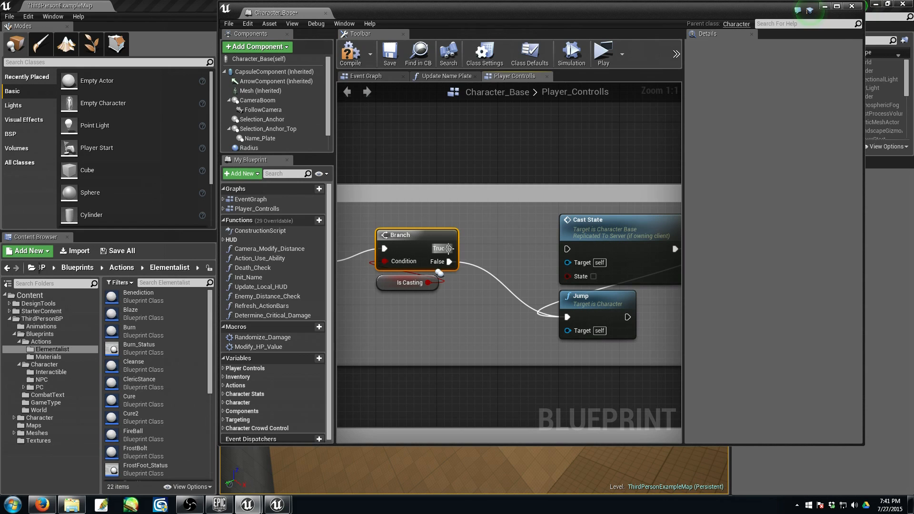
{"action": "scroll", "scroll_direction": "down", "scroll_amount": 3}
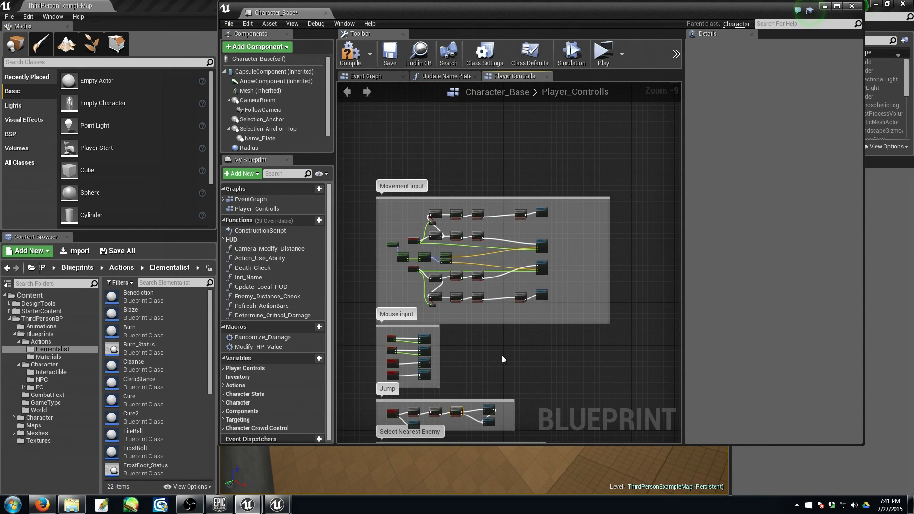
{"action": "scroll", "scroll_direction": "down", "scroll_amount": 3}
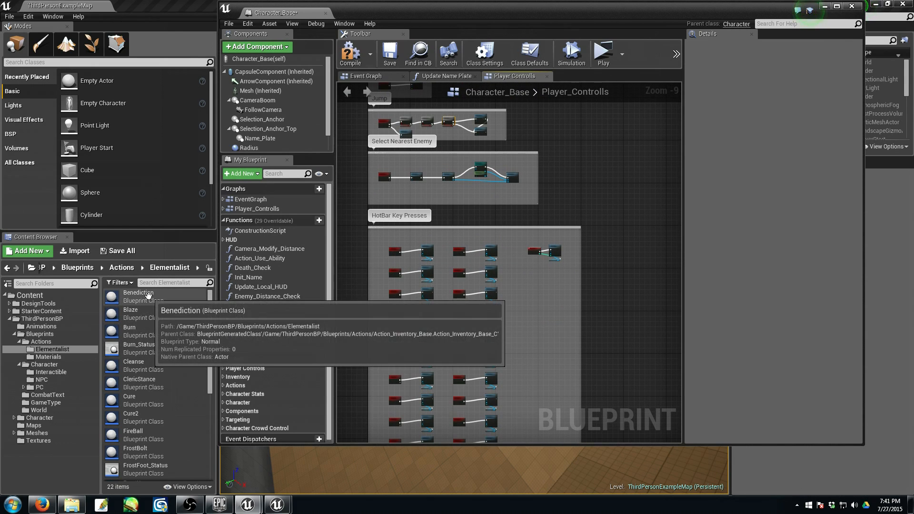
Step: Open the Benediction ability Blueprint to view its defaults: Potency 8, CoolDown 30
{"action": "double_click", "coordinate": [138, 295]}
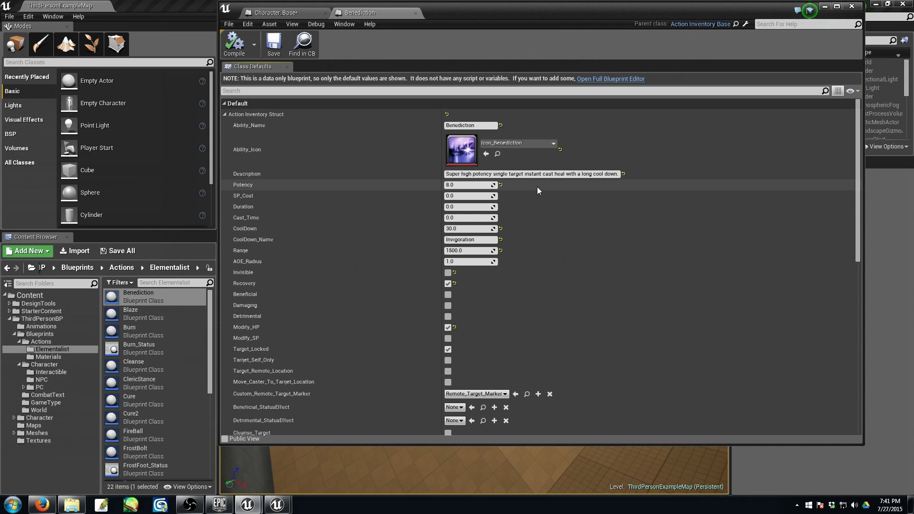
{"action": "mouse_move", "coordinate": [161, 311]}
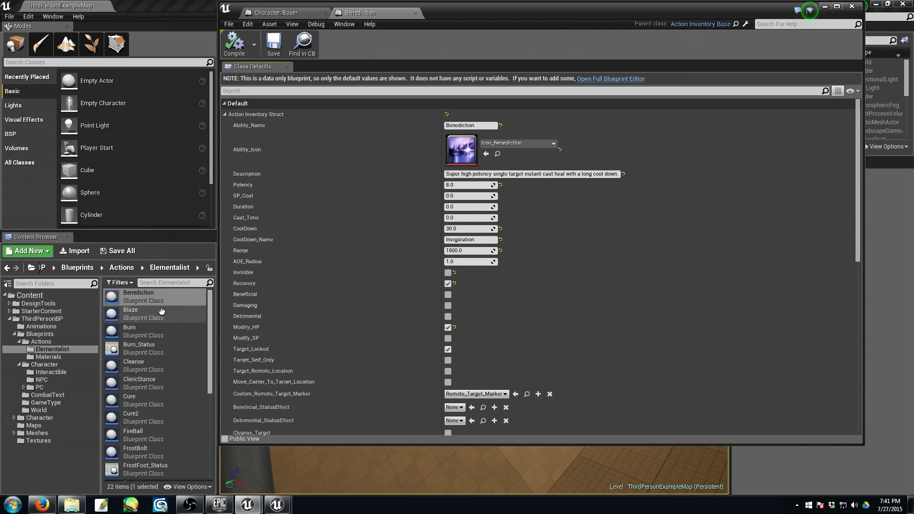
{"action": "mouse_move", "coordinate": [131, 417]}
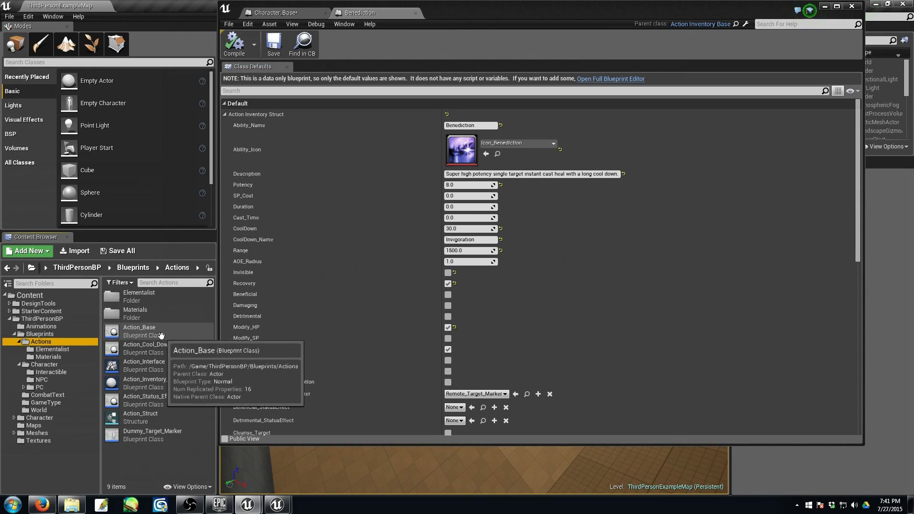
{"action": "mouse_move", "coordinate": [162, 333]}
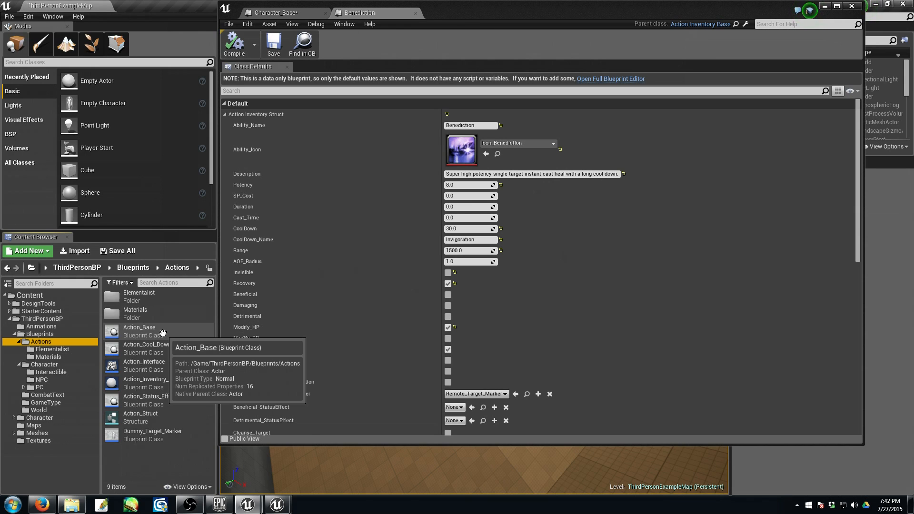
{"action": "mouse_move", "coordinate": [149, 400]}
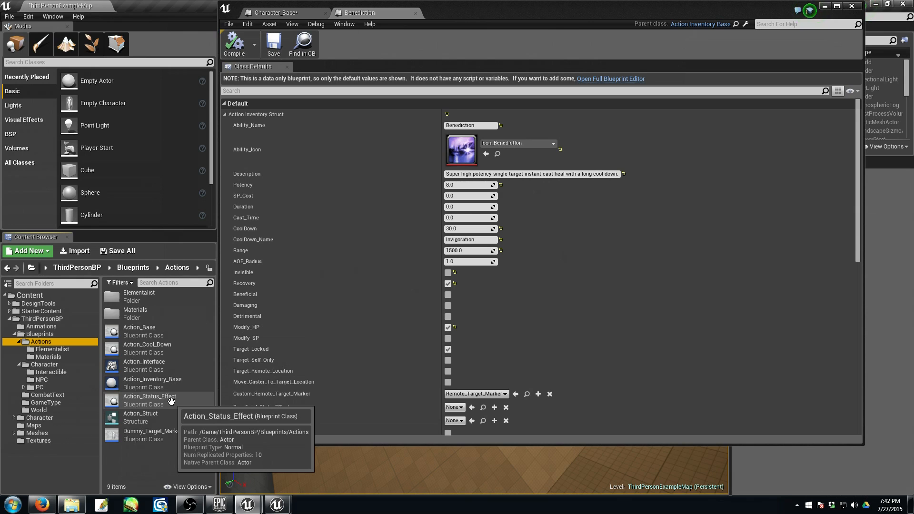
{"action": "mouse_move", "coordinate": [144, 364]}
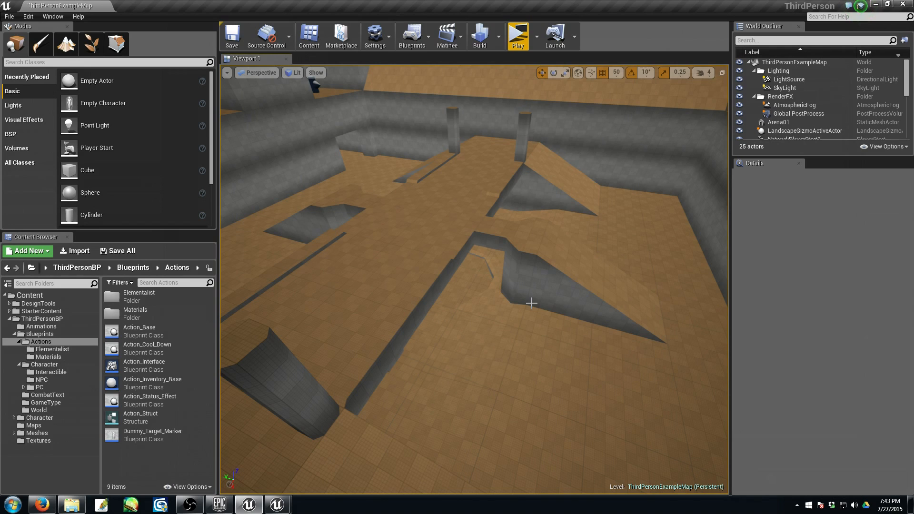
{"action": "mouse_move", "coordinate": [563, 289]}
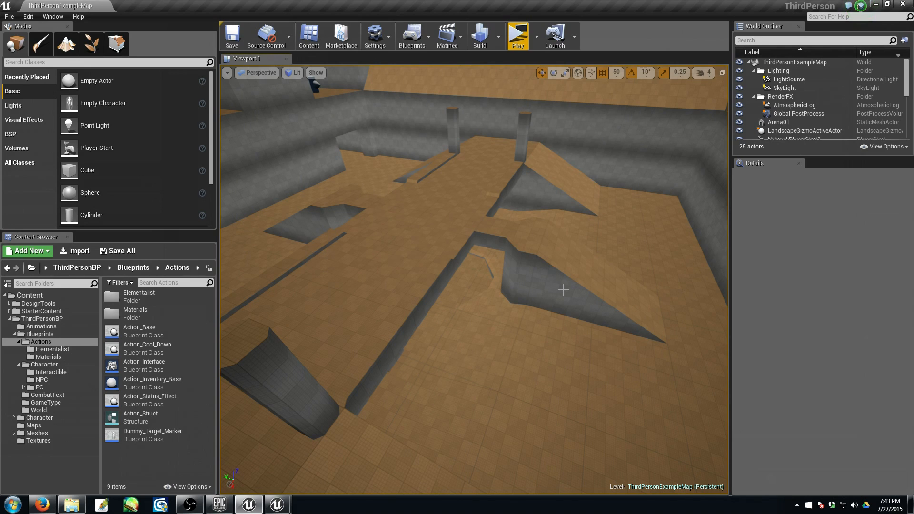
{"action": "mouse_move", "coordinate": [532, 273]}
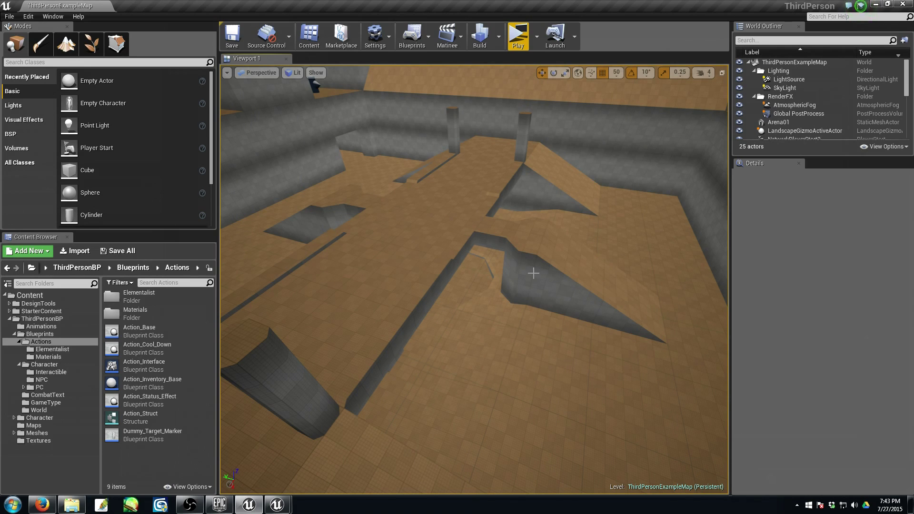
{"action": "mouse_move", "coordinate": [442, 323]}
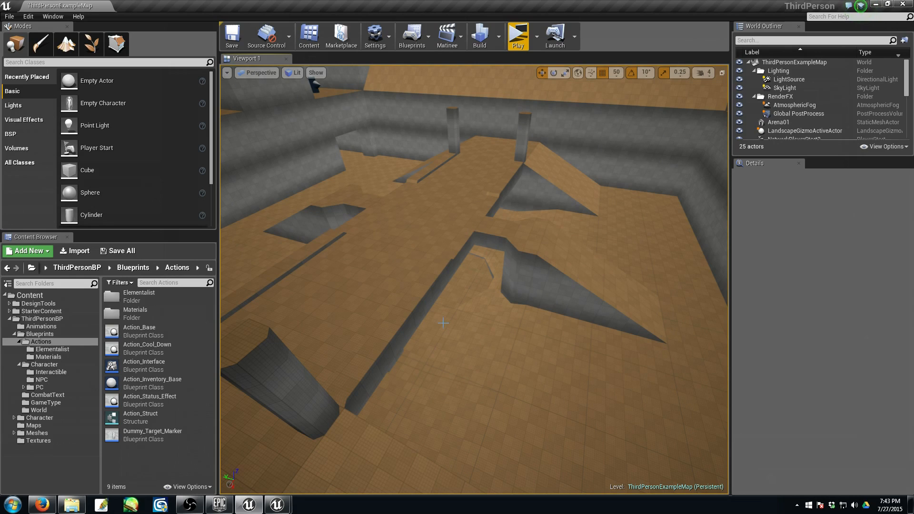